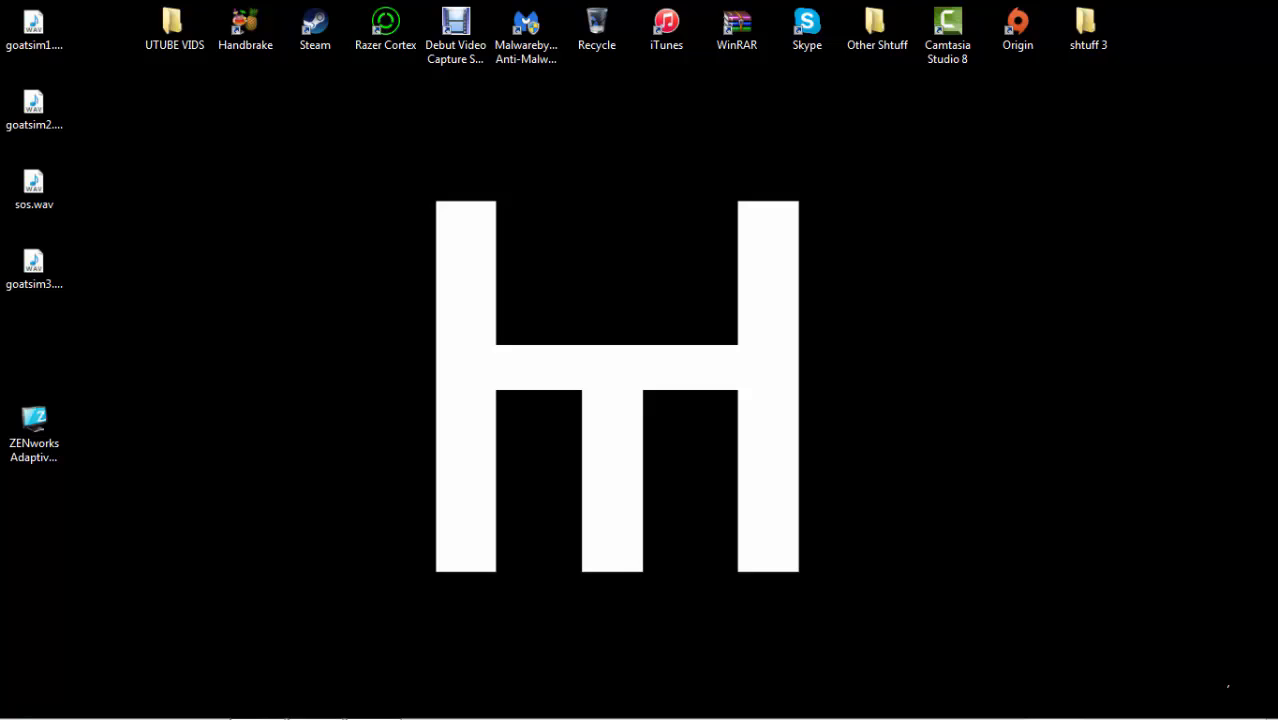
mouse_move(452, 210)
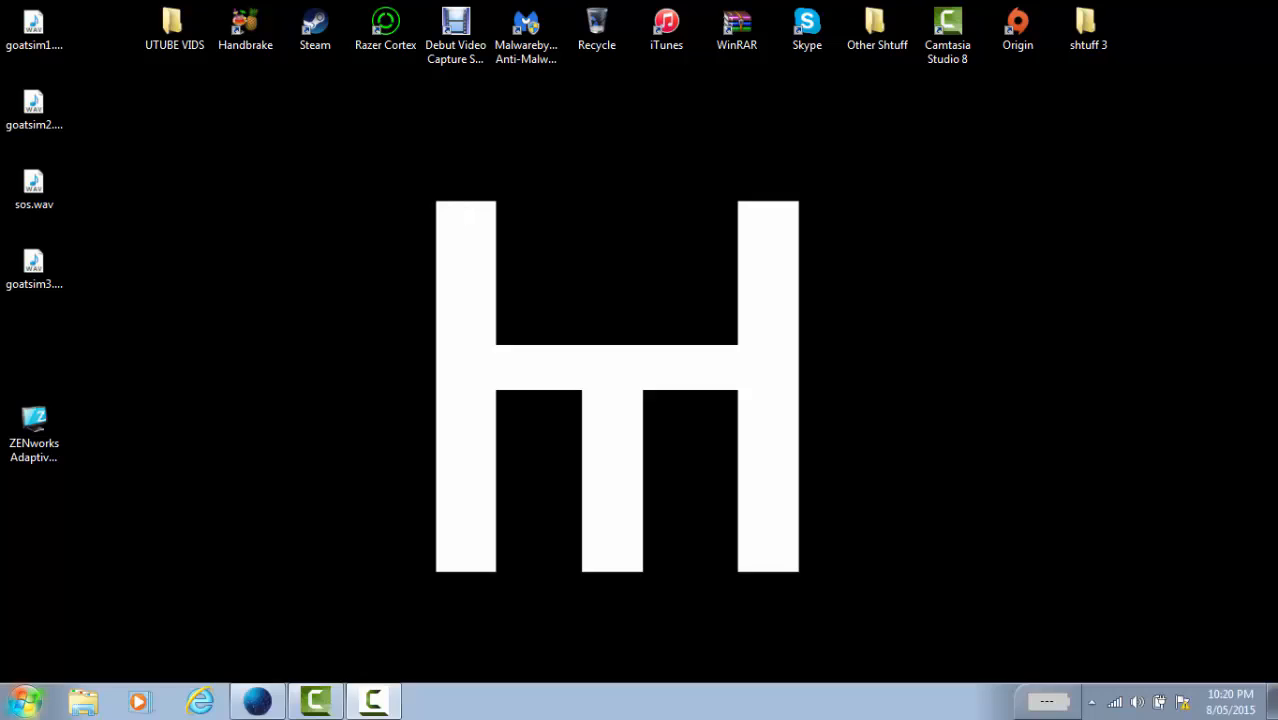
- Launch Computer Management from the Computer entry's Manage option
right_click(284, 309)
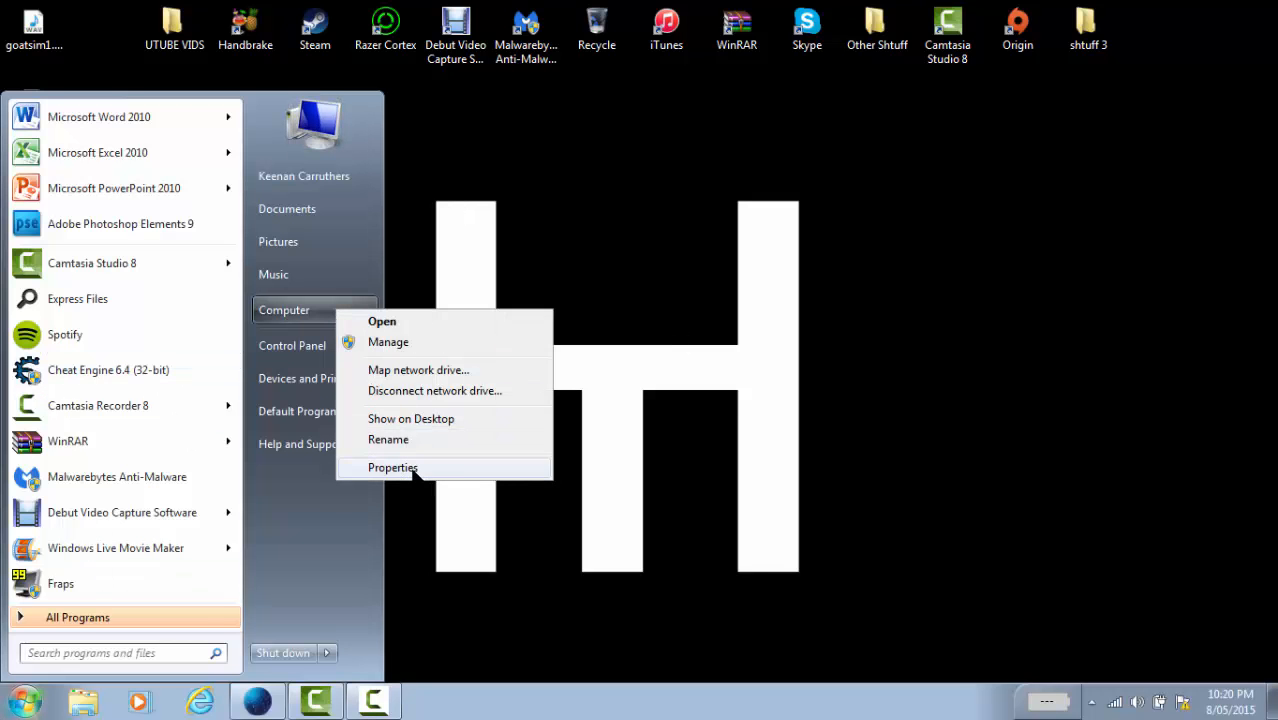
left_click(392, 467)
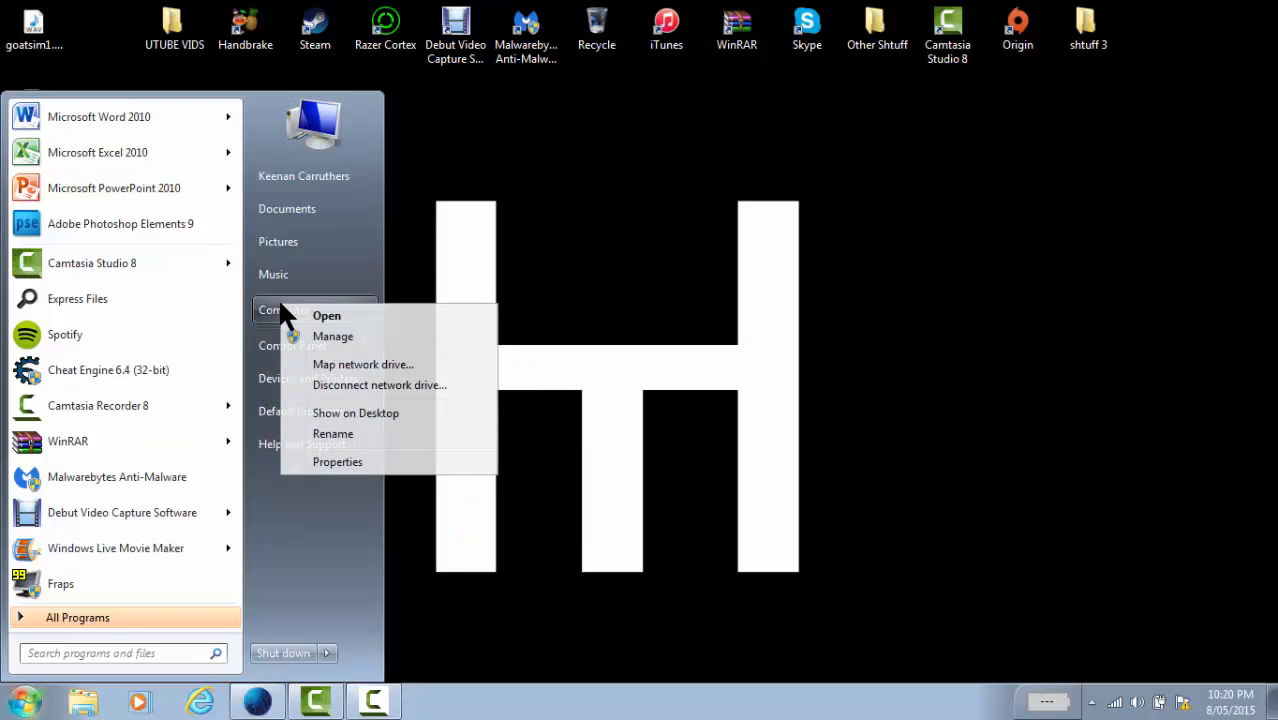
mouse_move(300, 345)
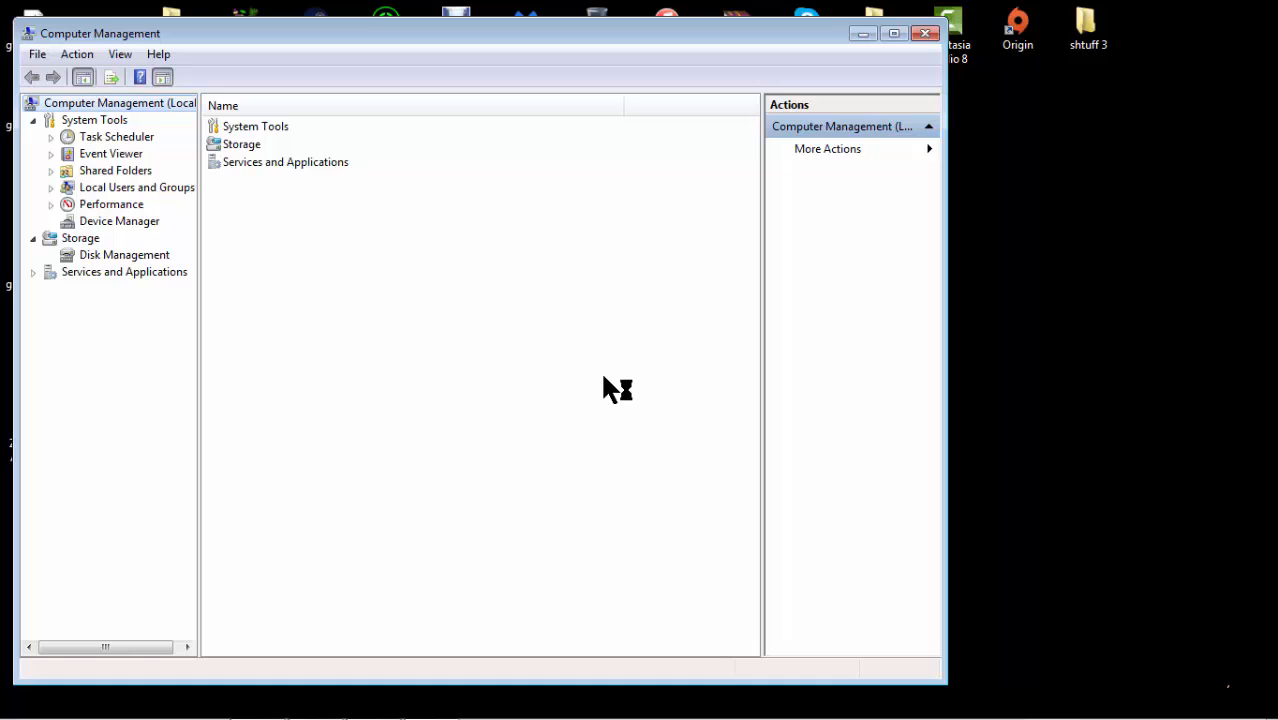
mouse_move(135, 223)
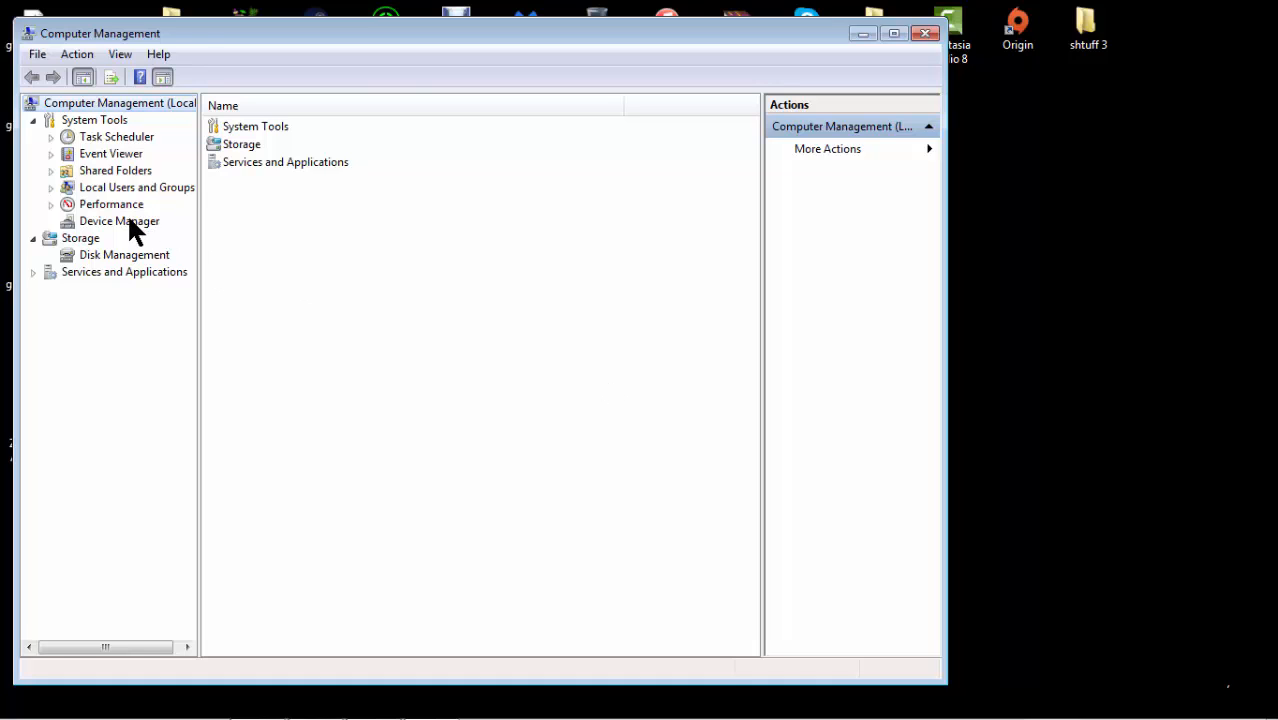
- Open Device Manager and start the Add legacy hardware wizard from the computer node
left_click(119, 221)
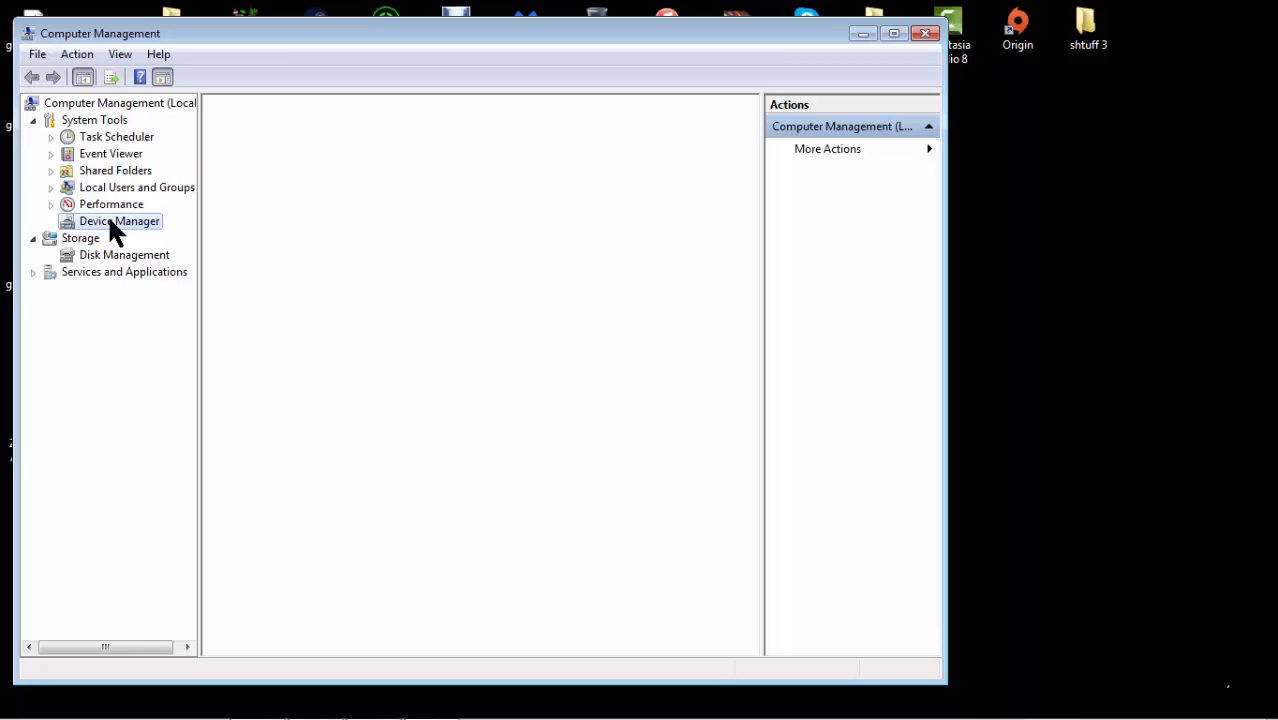
left_click(119, 221)
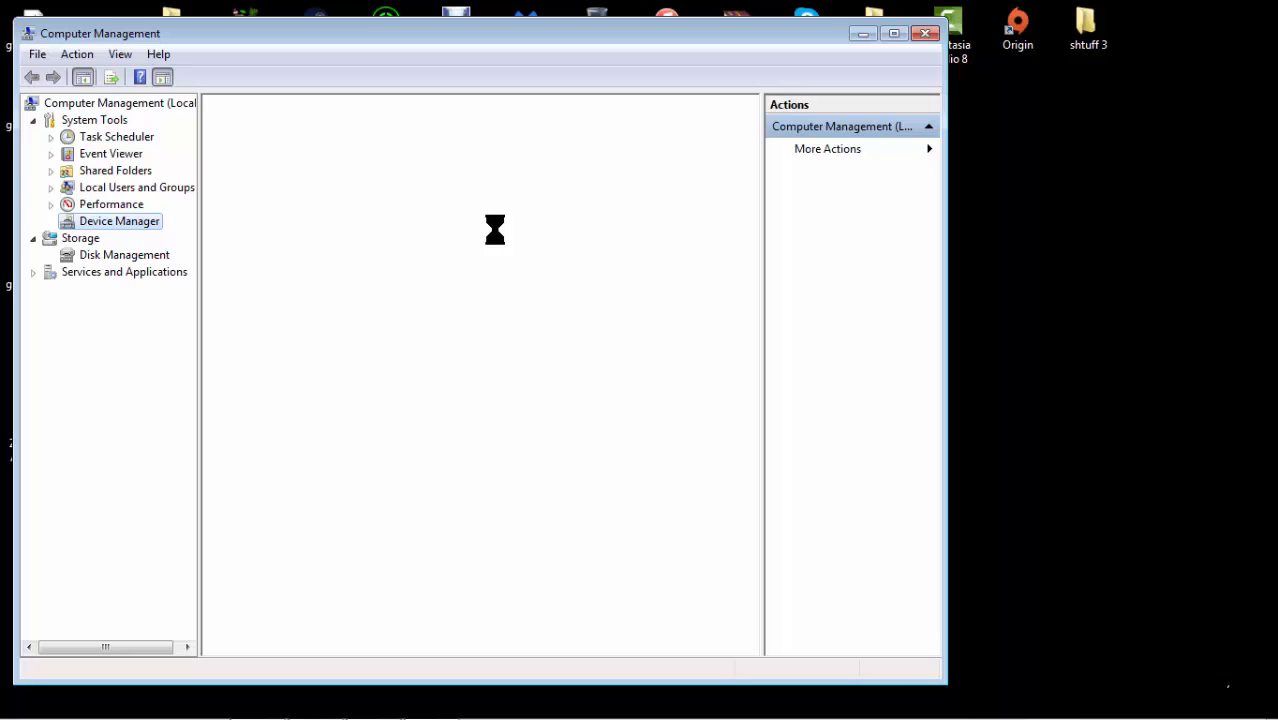
left_click(119, 221)
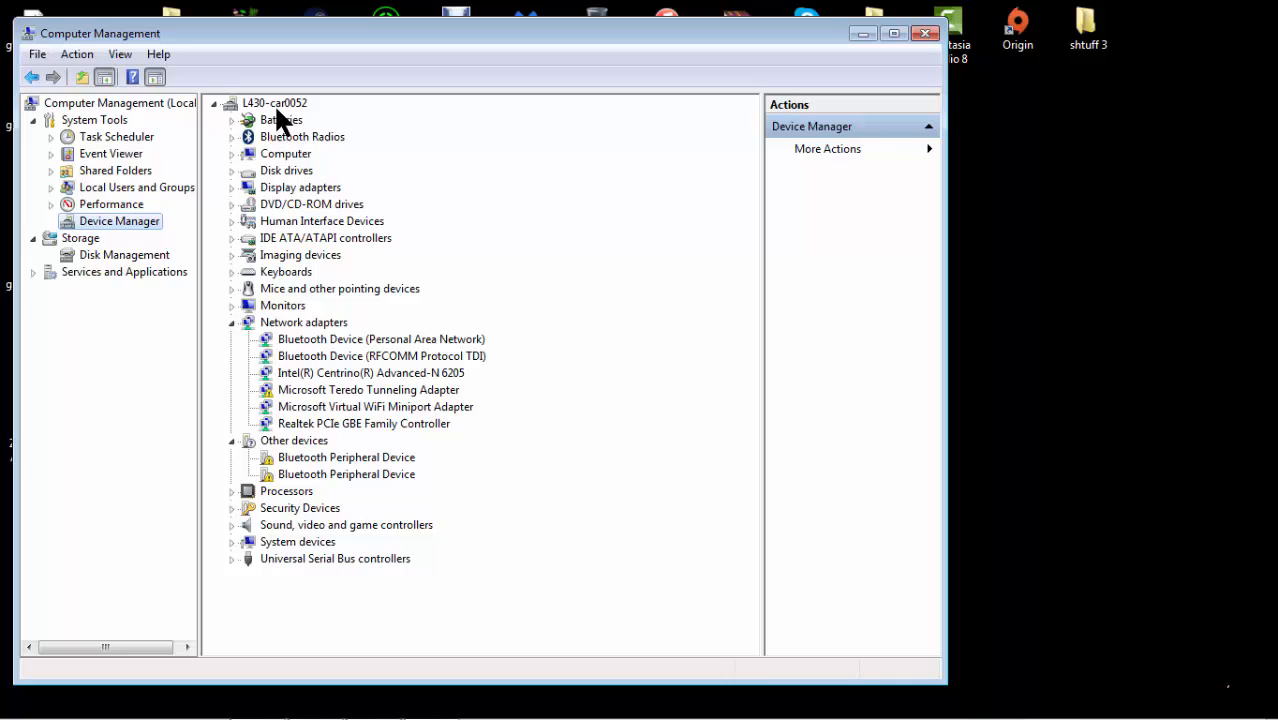
mouse_move(335, 186)
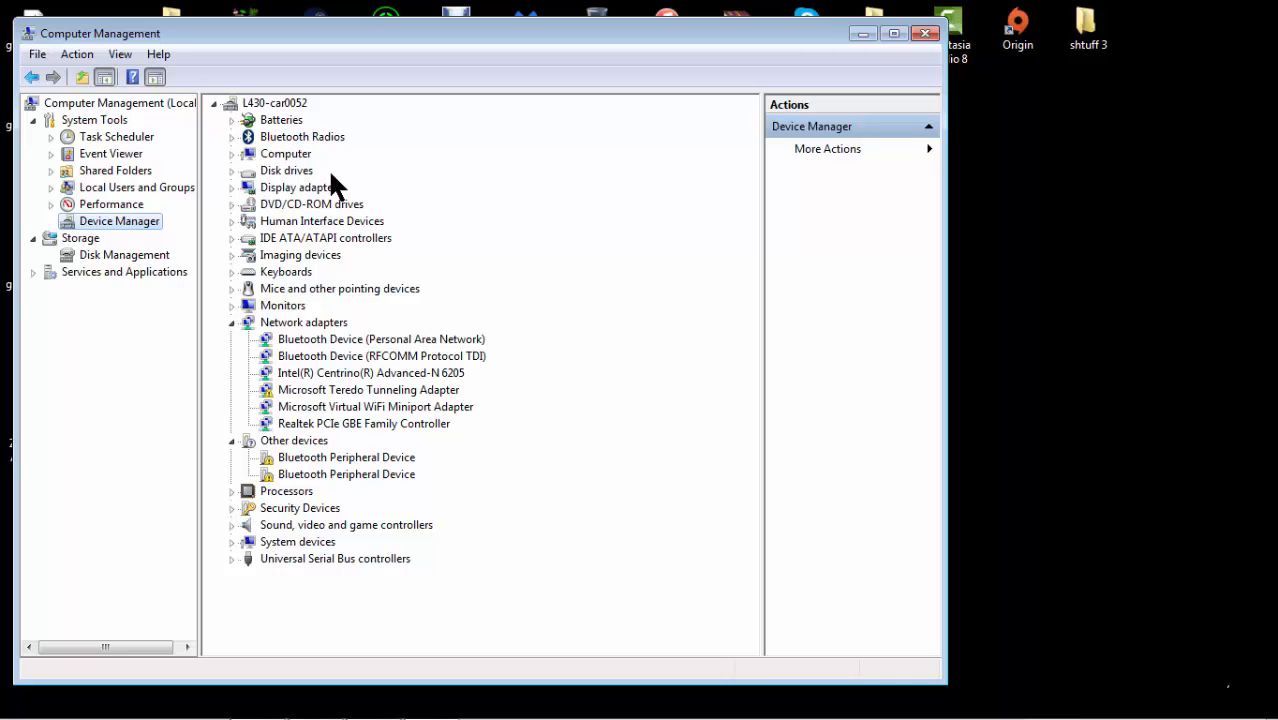
right_click(275, 102)
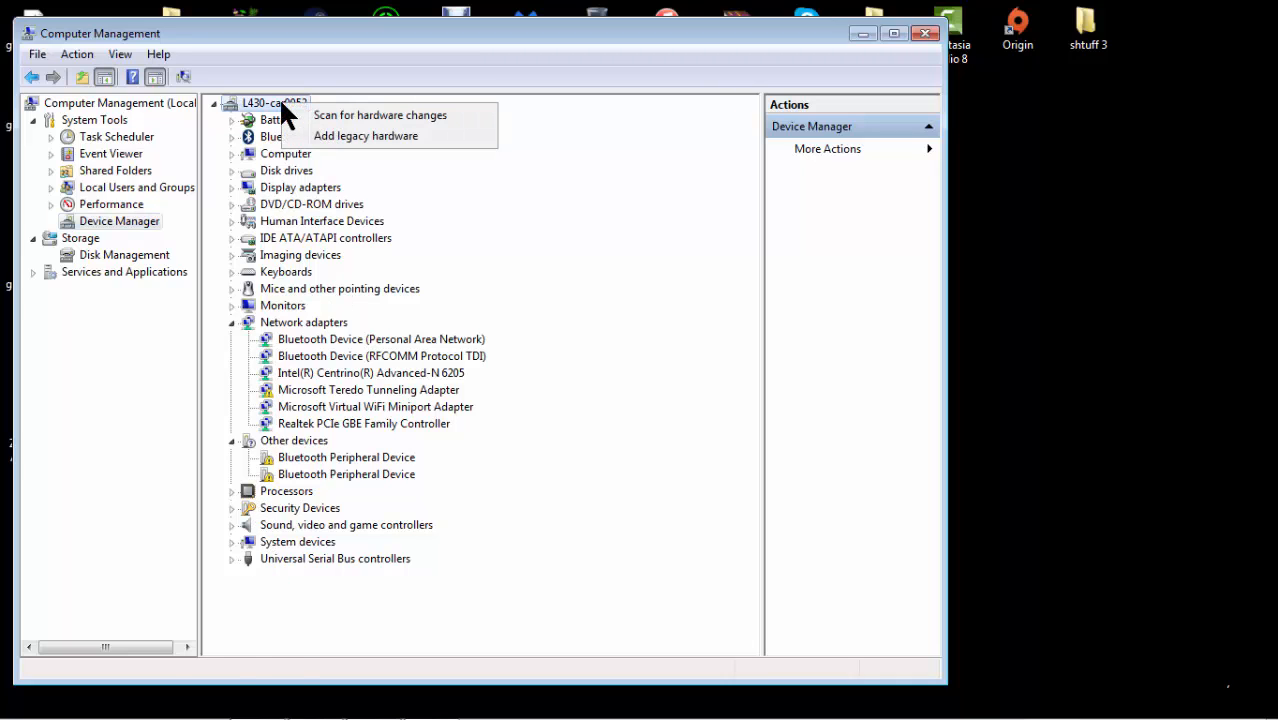
left_click(366, 135)
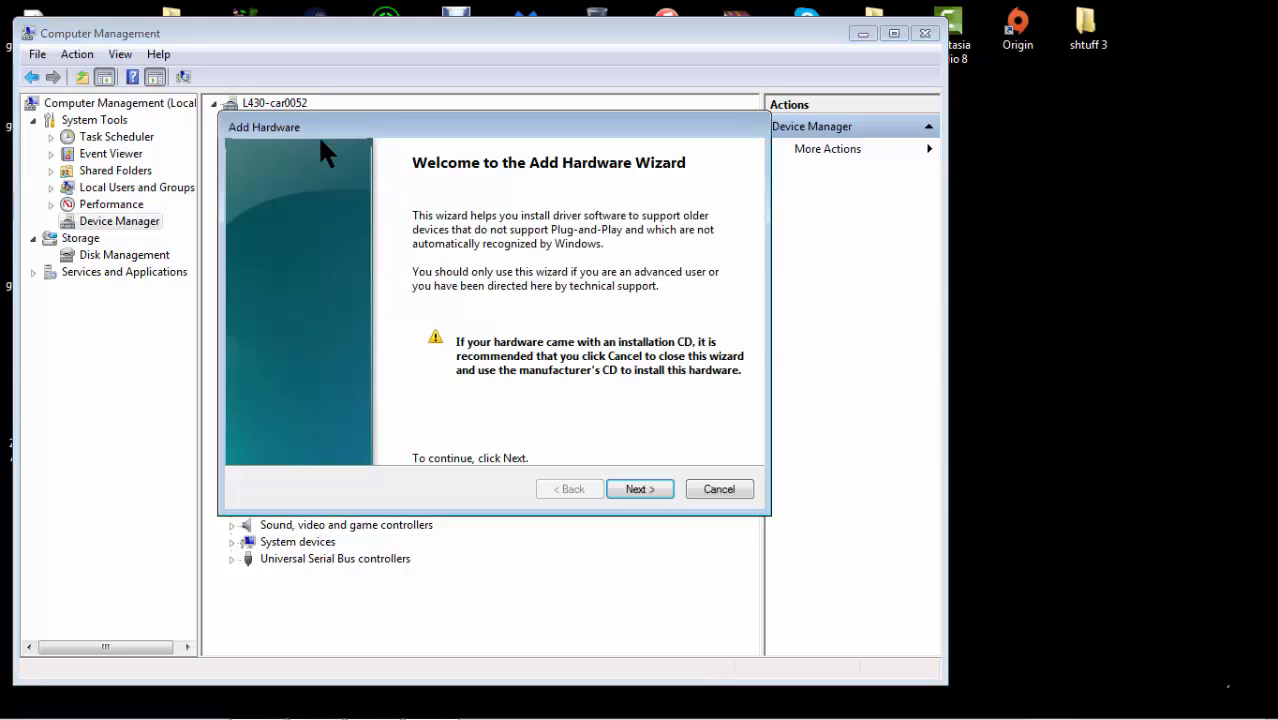
mouse_move(570, 375)
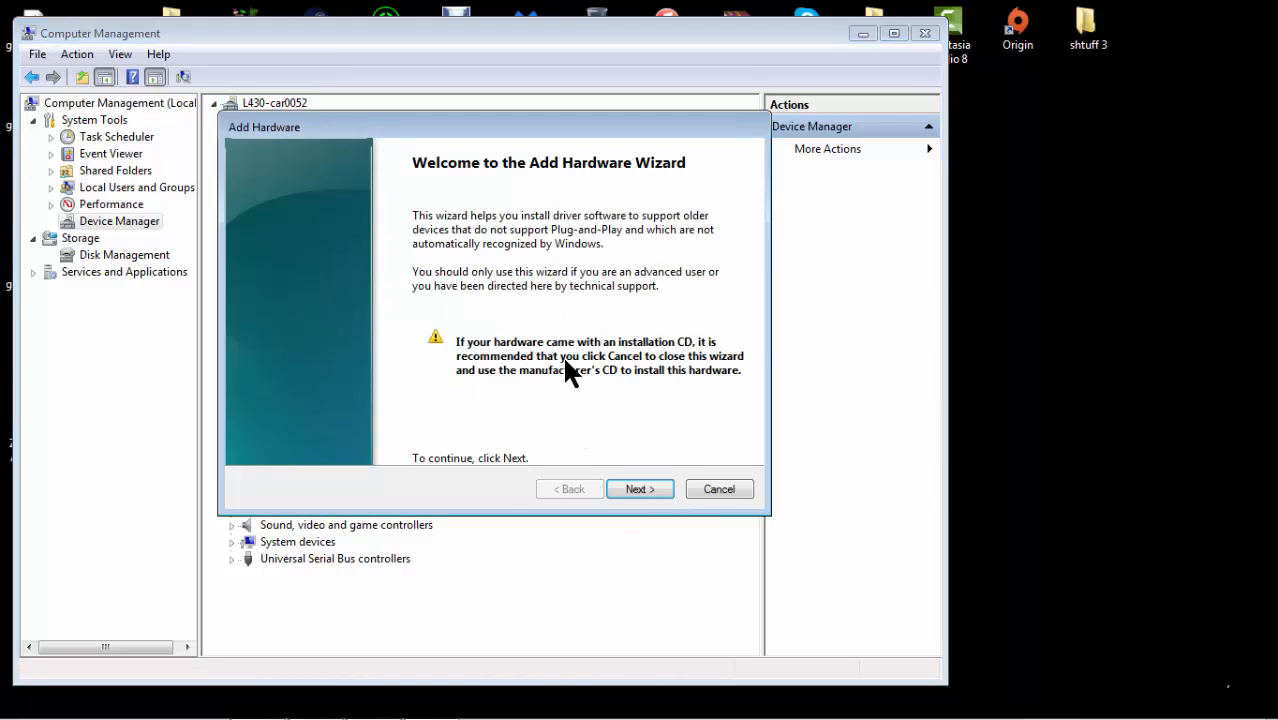
- Choose manual installation from a list and select System devices as the hardware type
left_click(638, 489)
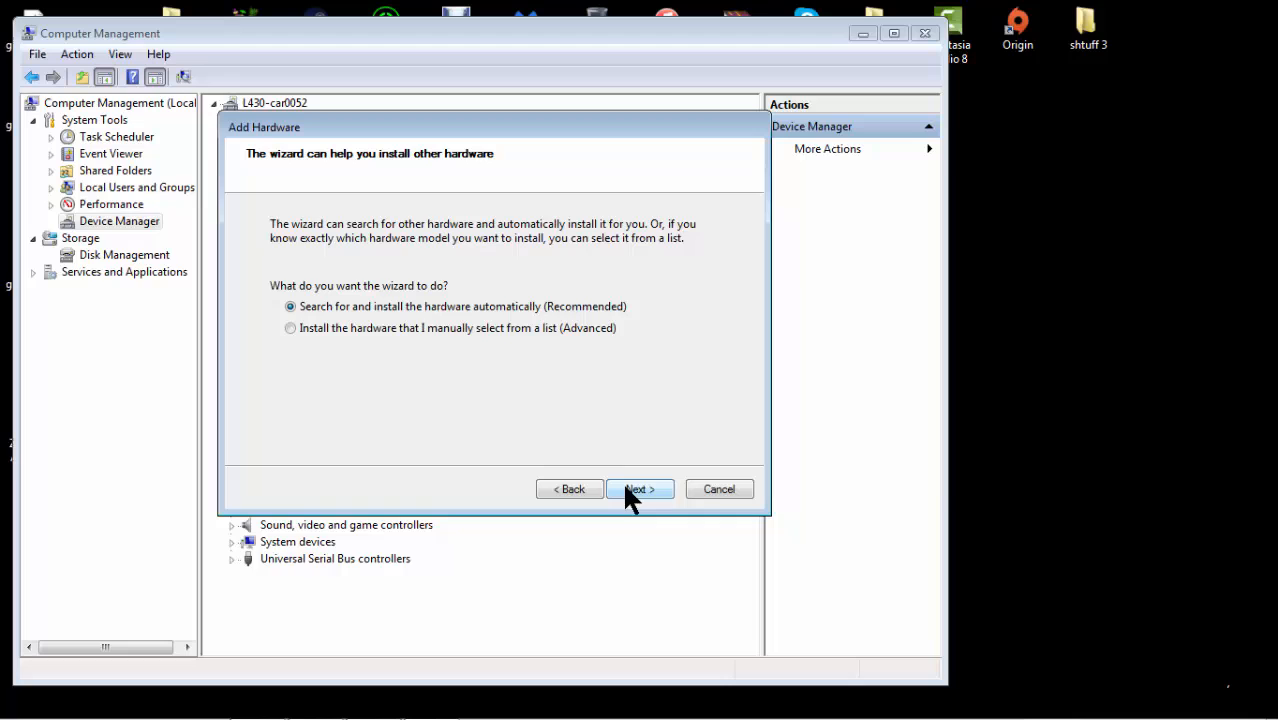
left_click(290, 328)
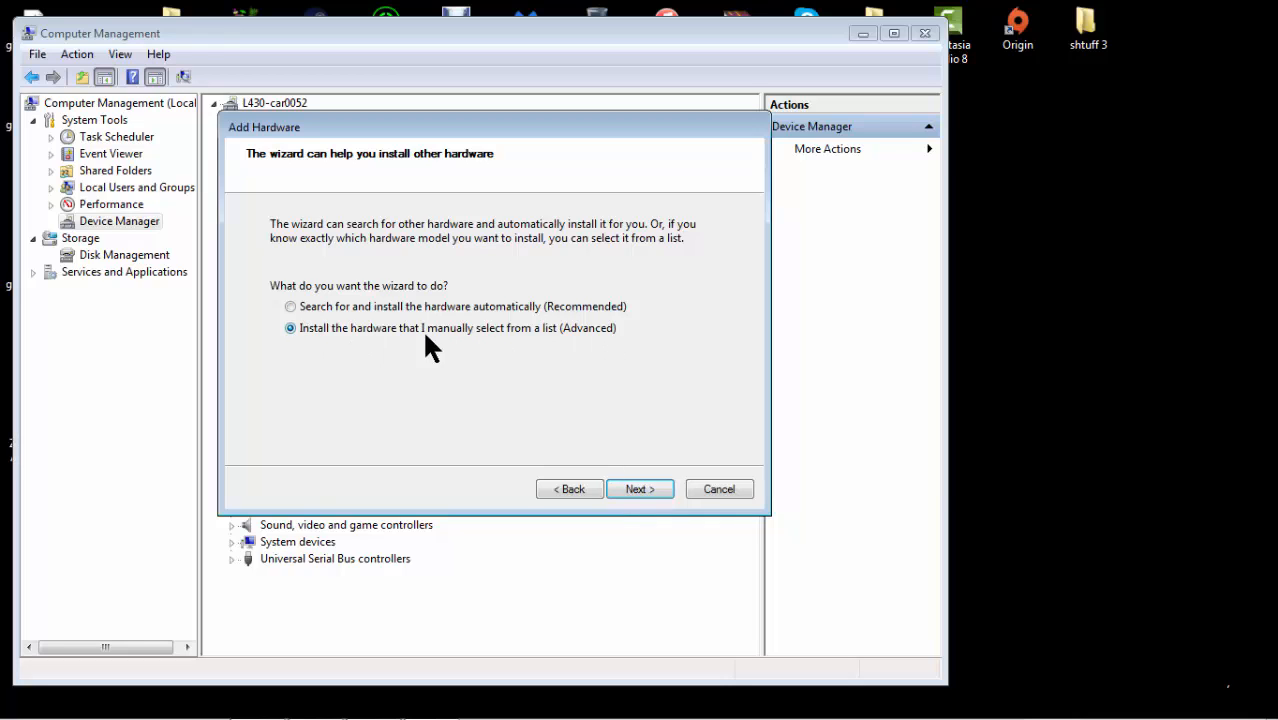
left_click(638, 489)
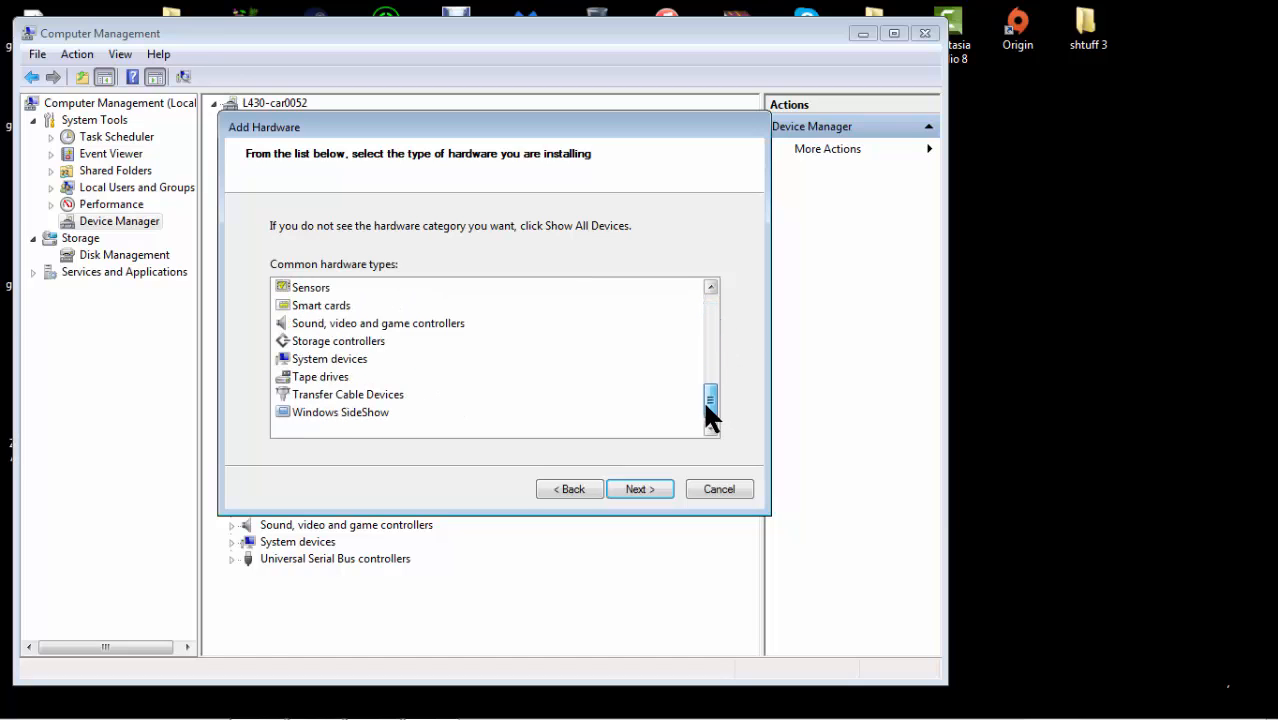
scroll("up", 3)
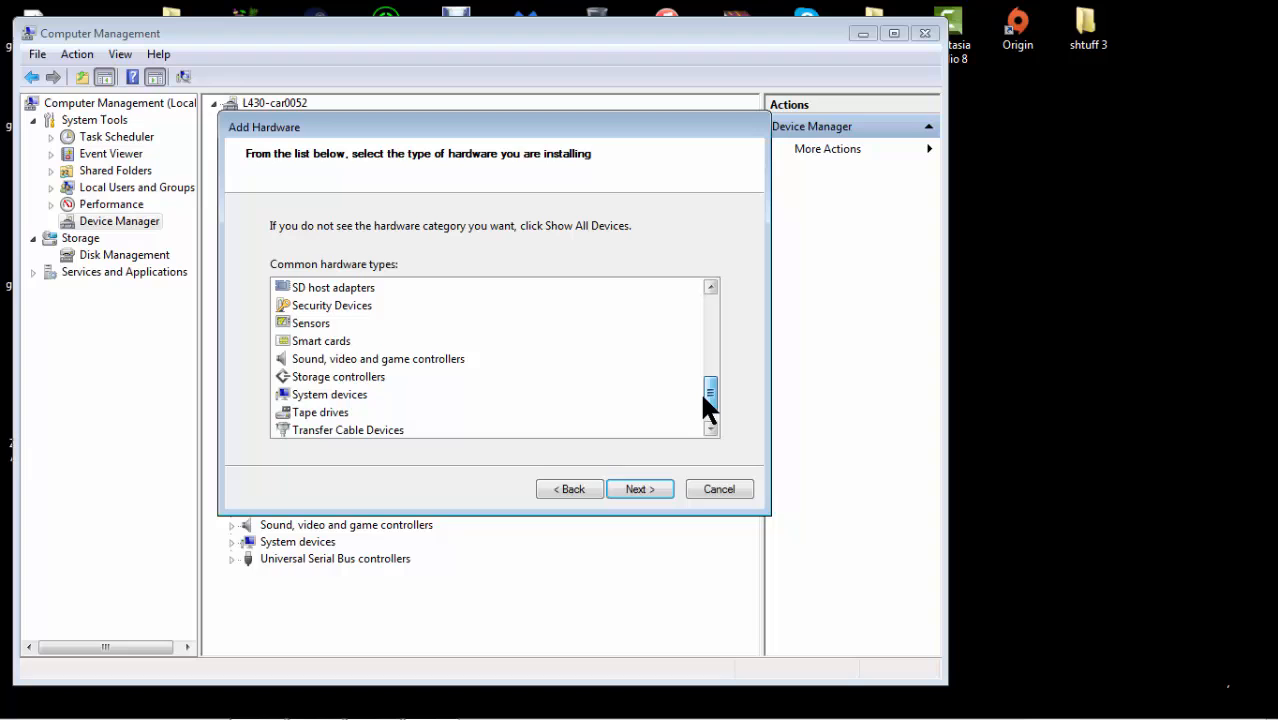
scroll("up", 3)
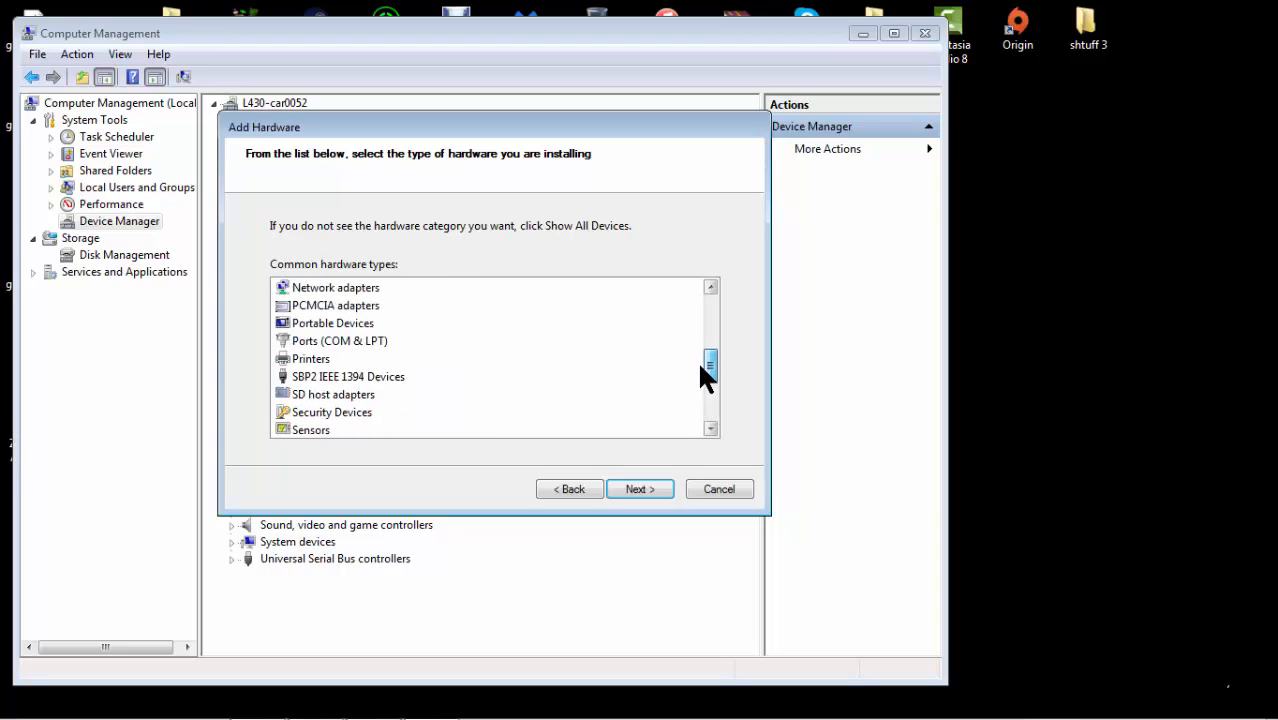
scroll("up", 3)
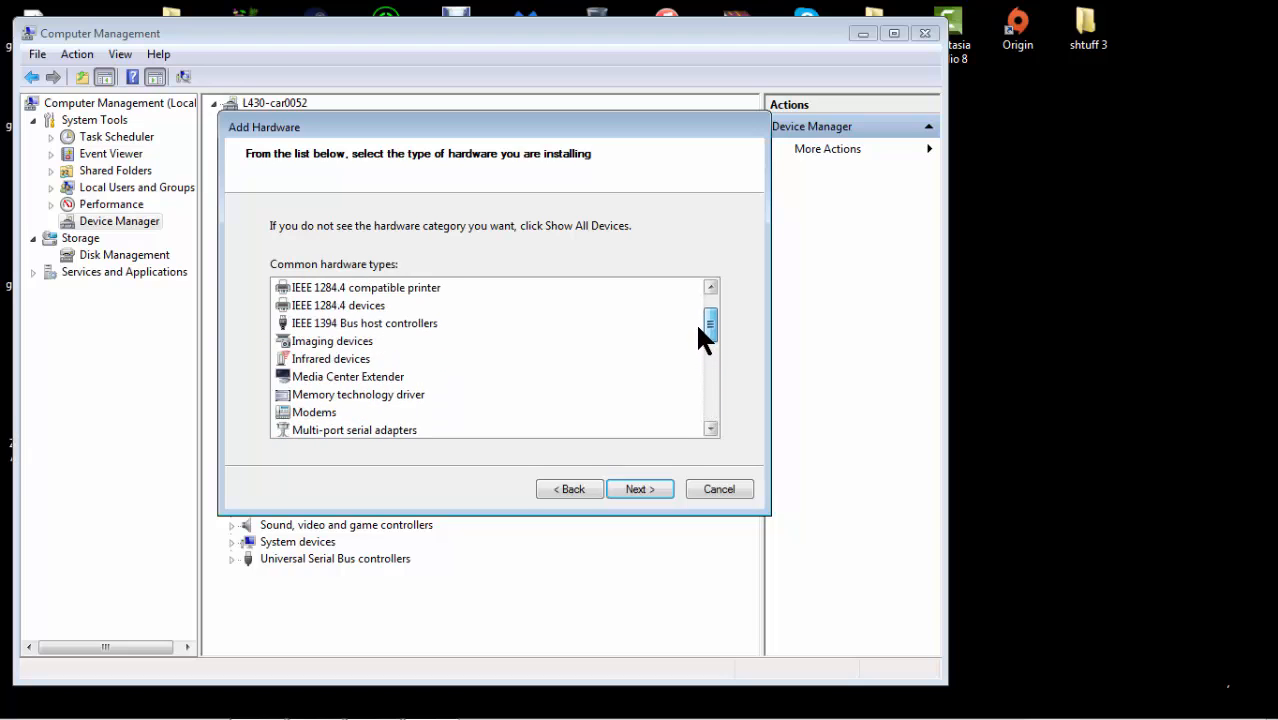
scroll("down", 3)
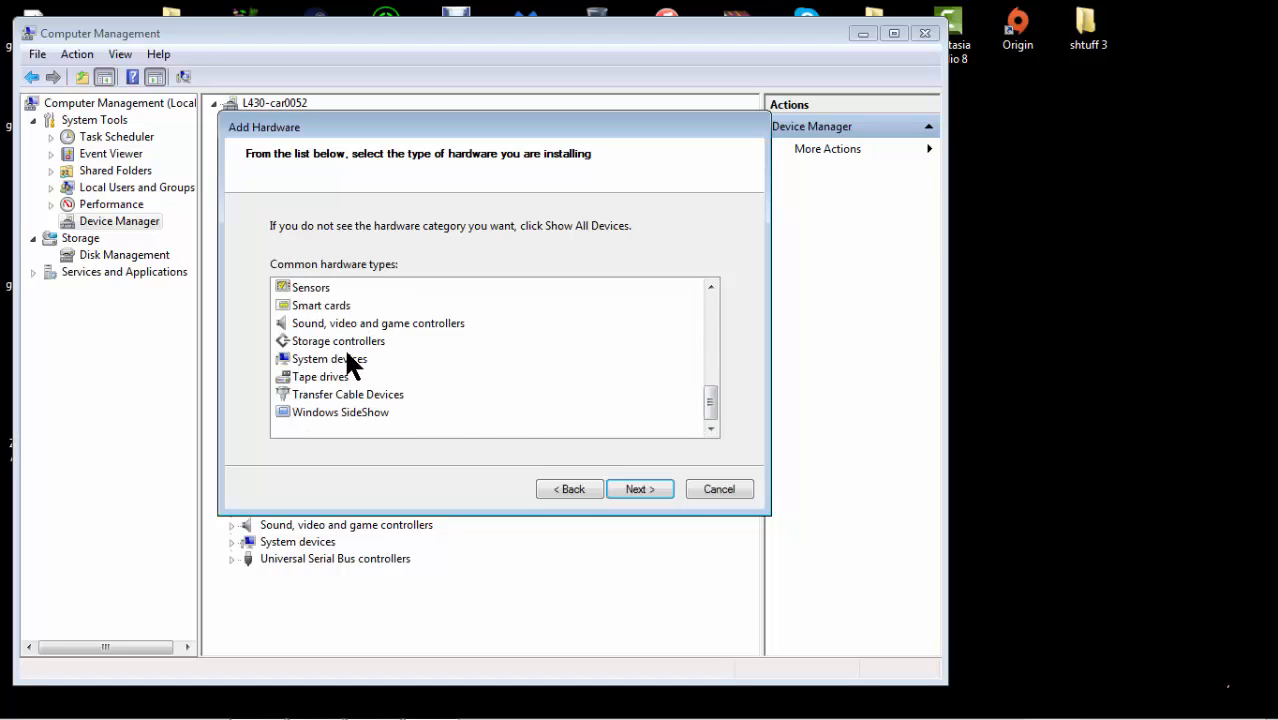
left_click(329, 358)
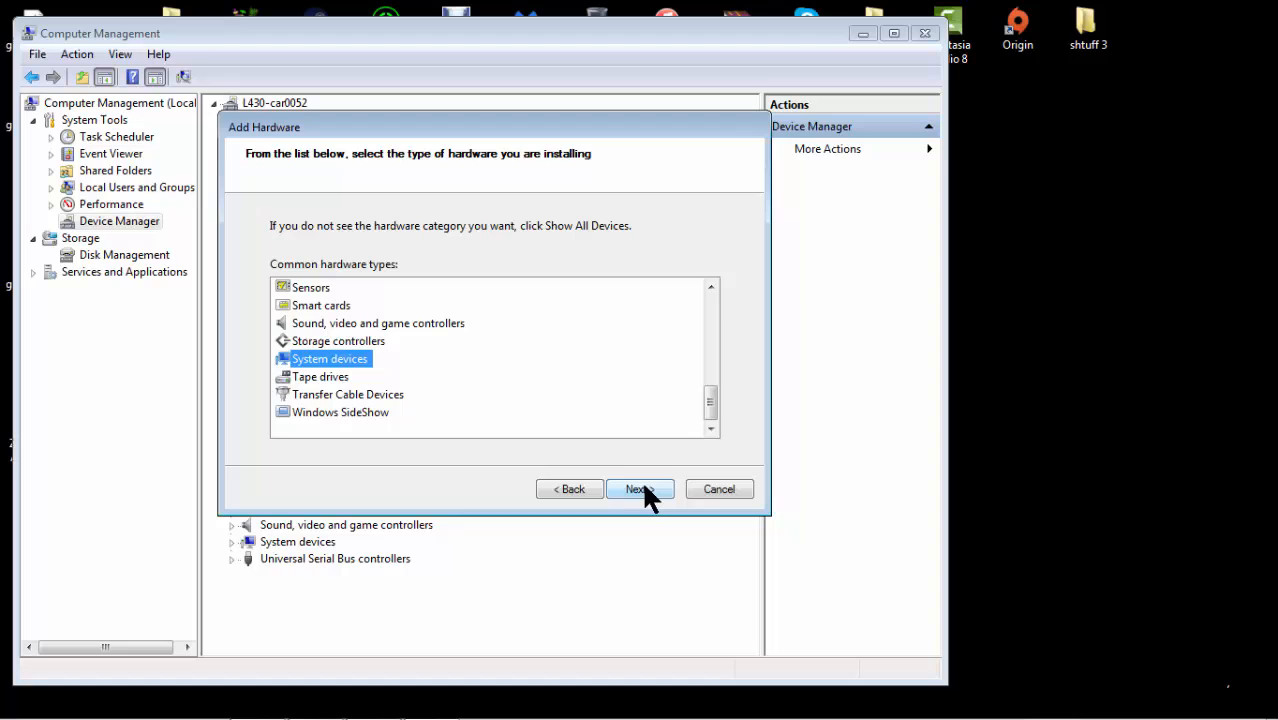
- Pick manufacturer Microsoft and model ECPNode, then continue to the ready-to-install page
left_click(635, 489)
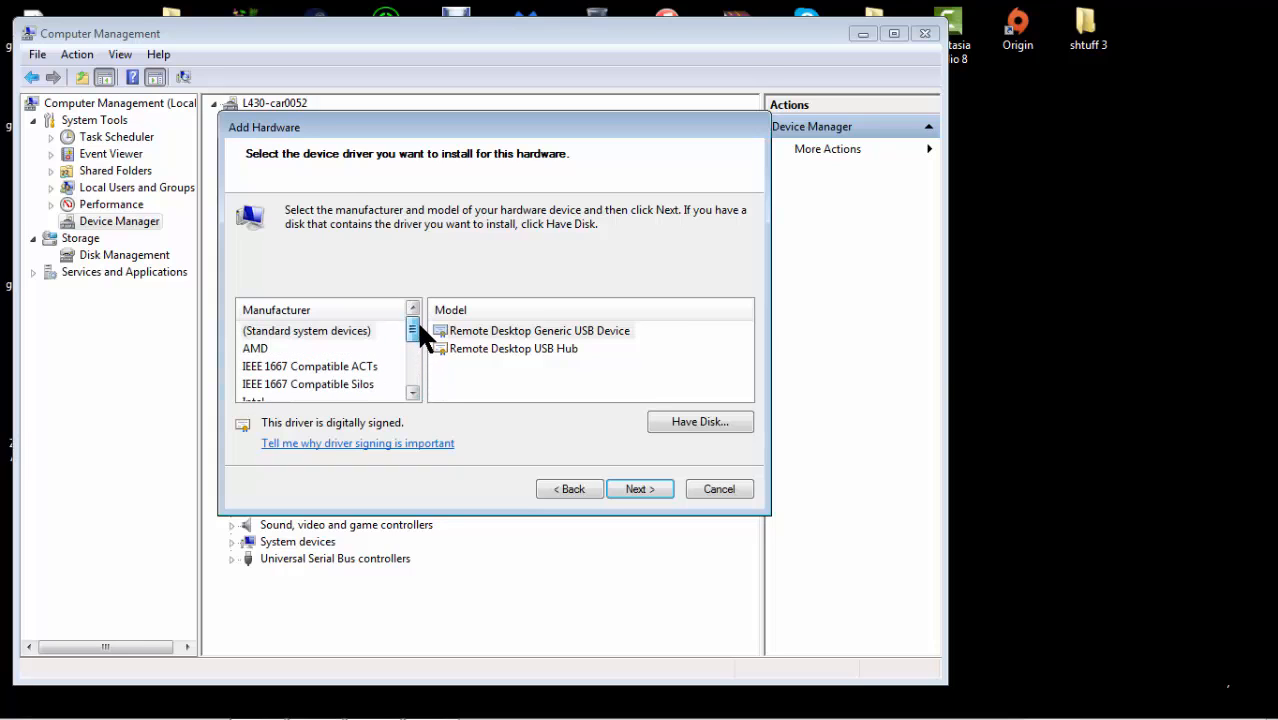
scroll("down", 3)
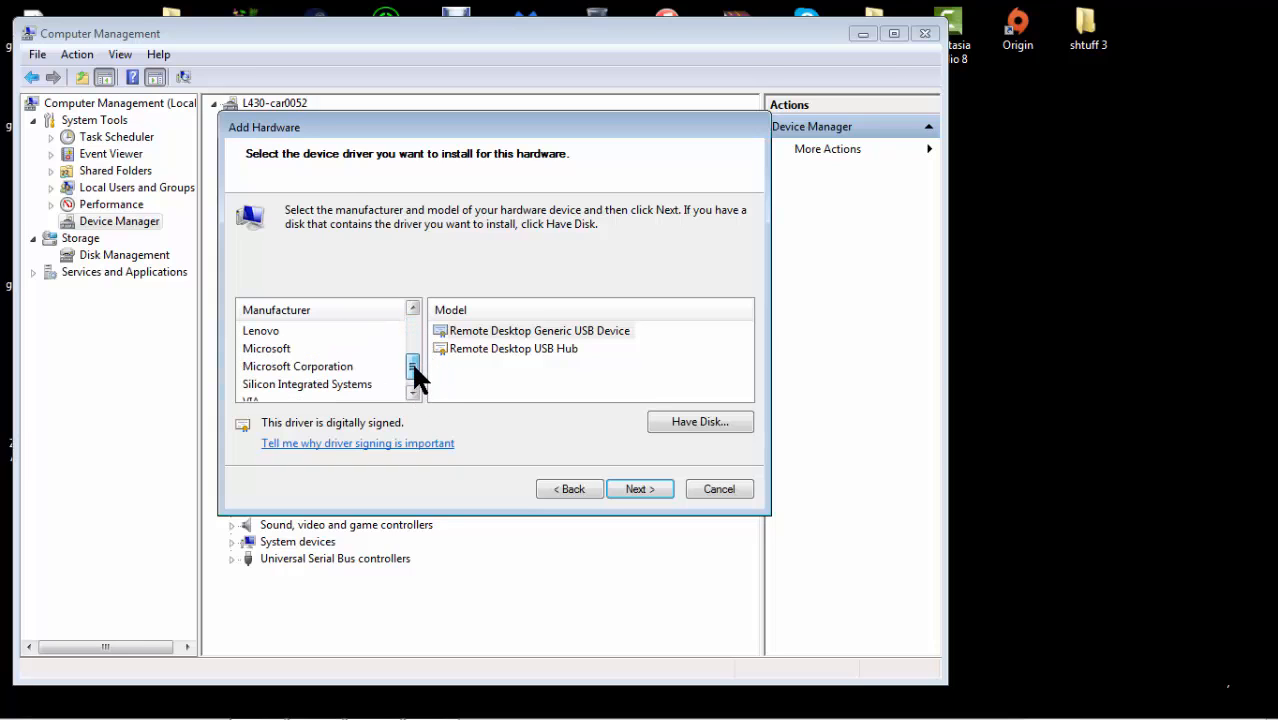
mouse_move(375, 360)
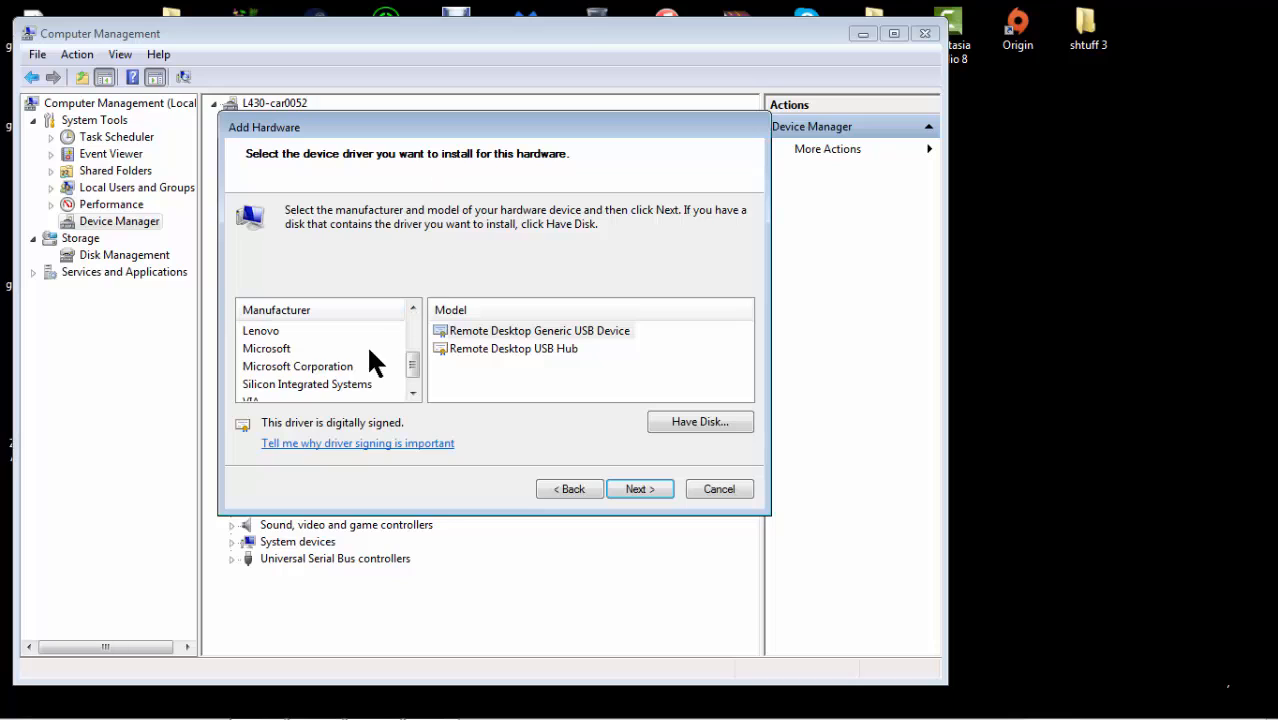
left_click(267, 348)
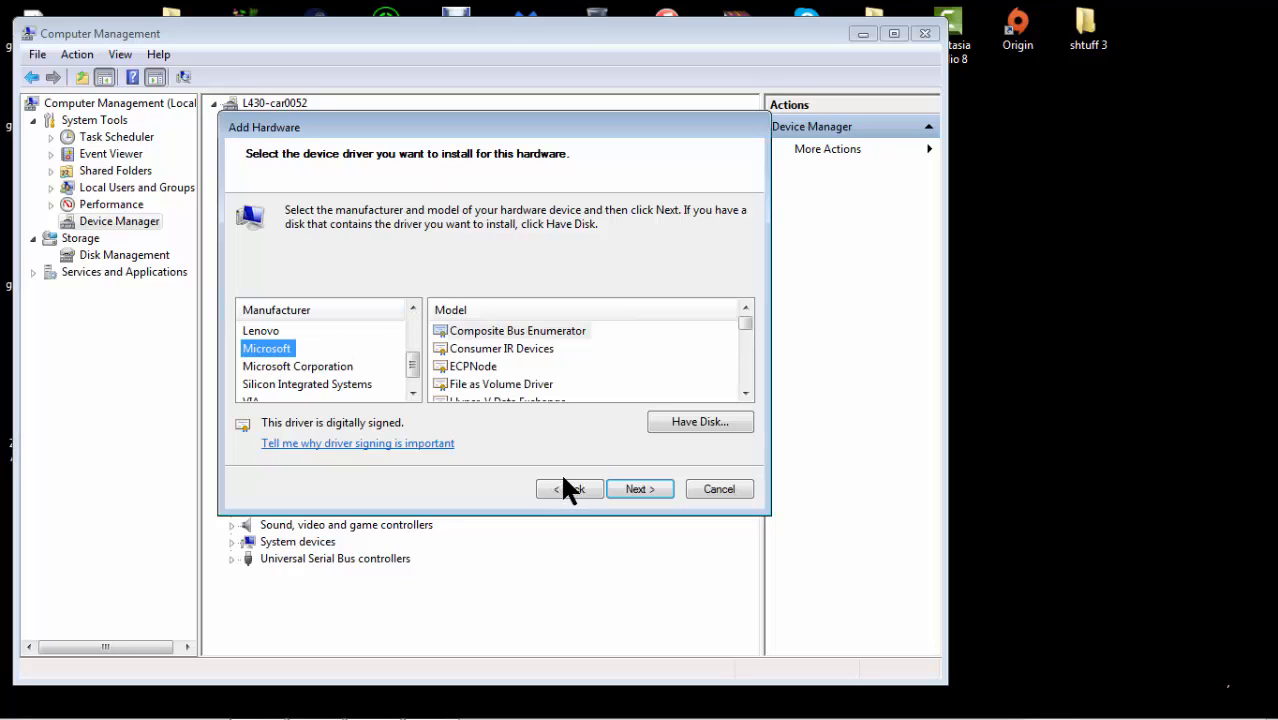
mouse_move(290, 345)
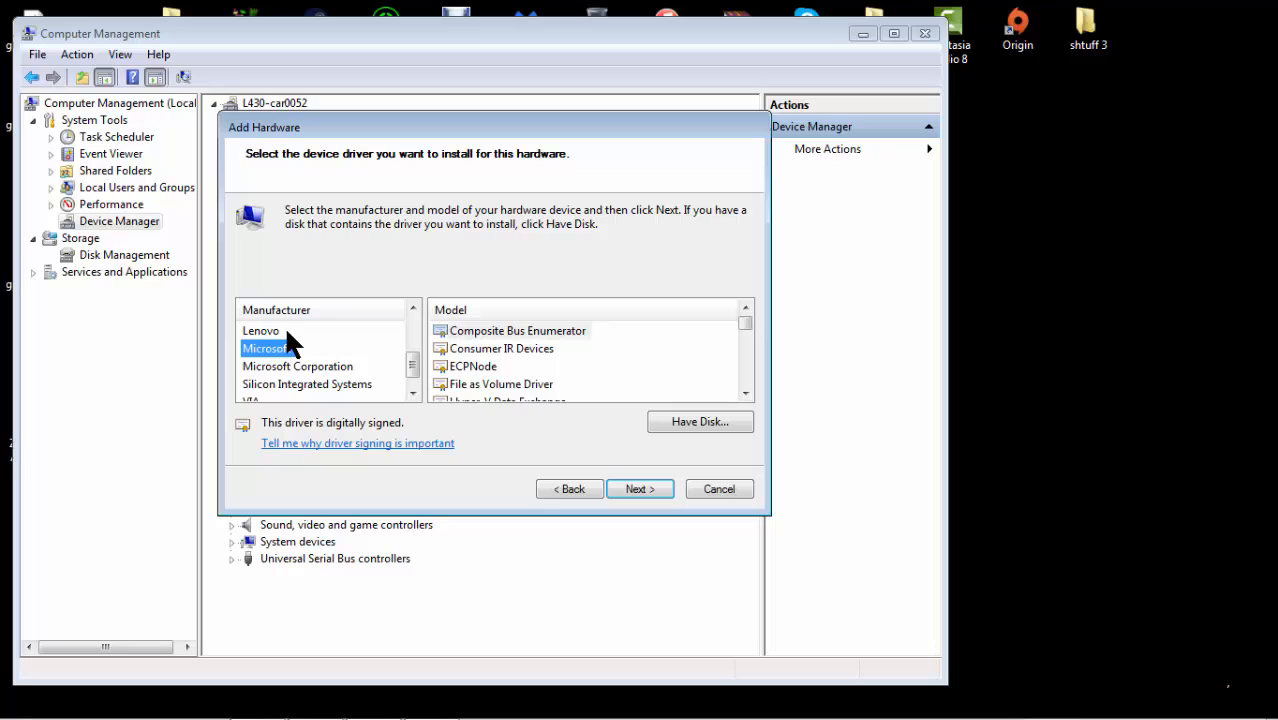
left_click(267, 348)
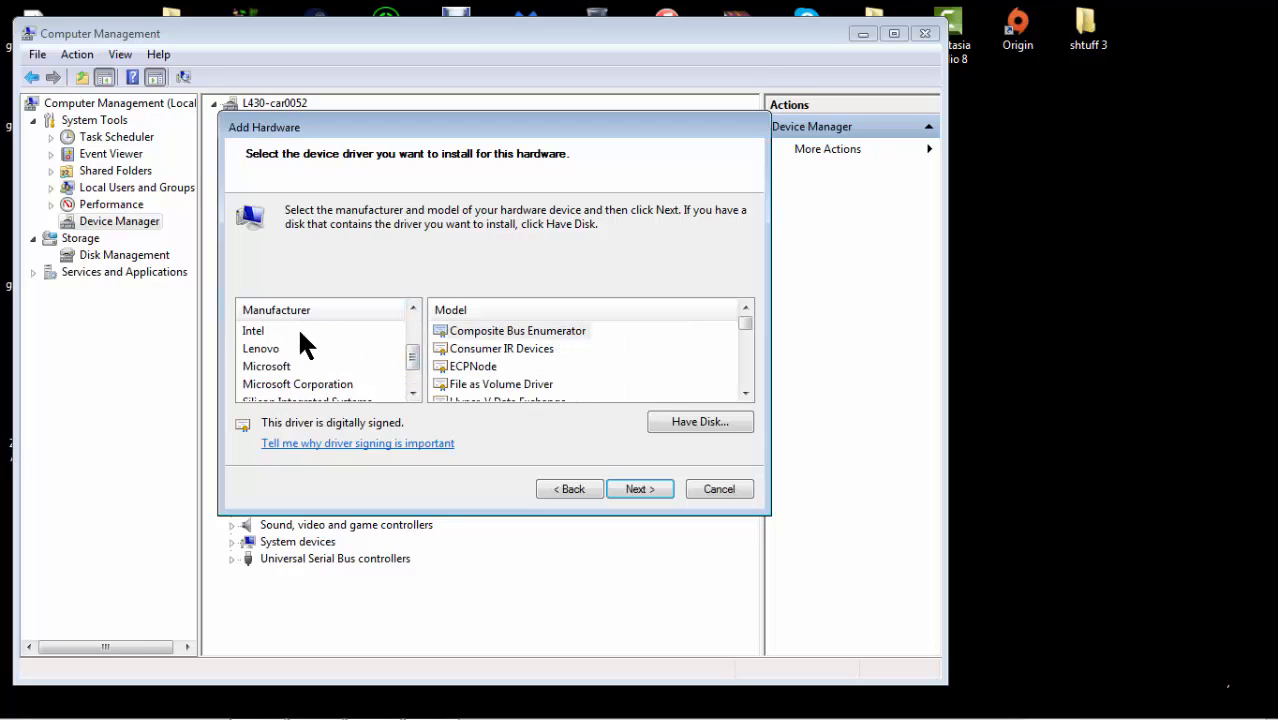
left_click(253, 330)
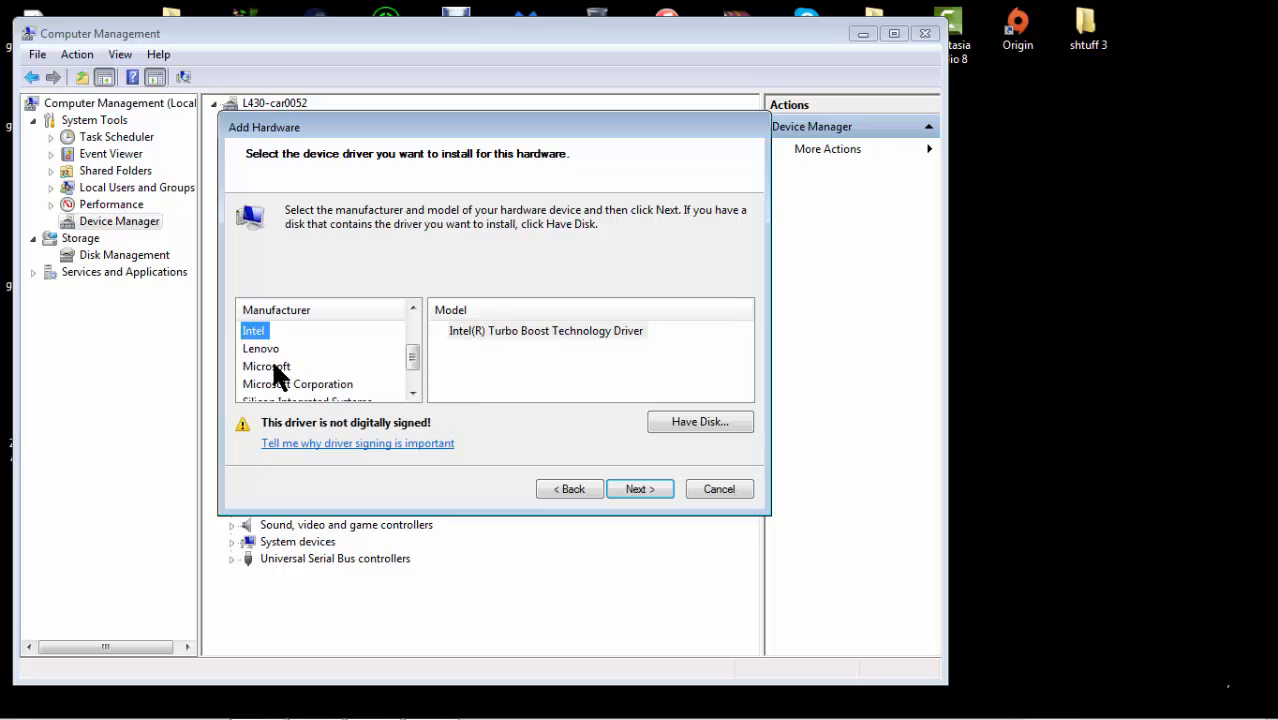
left_click(267, 365)
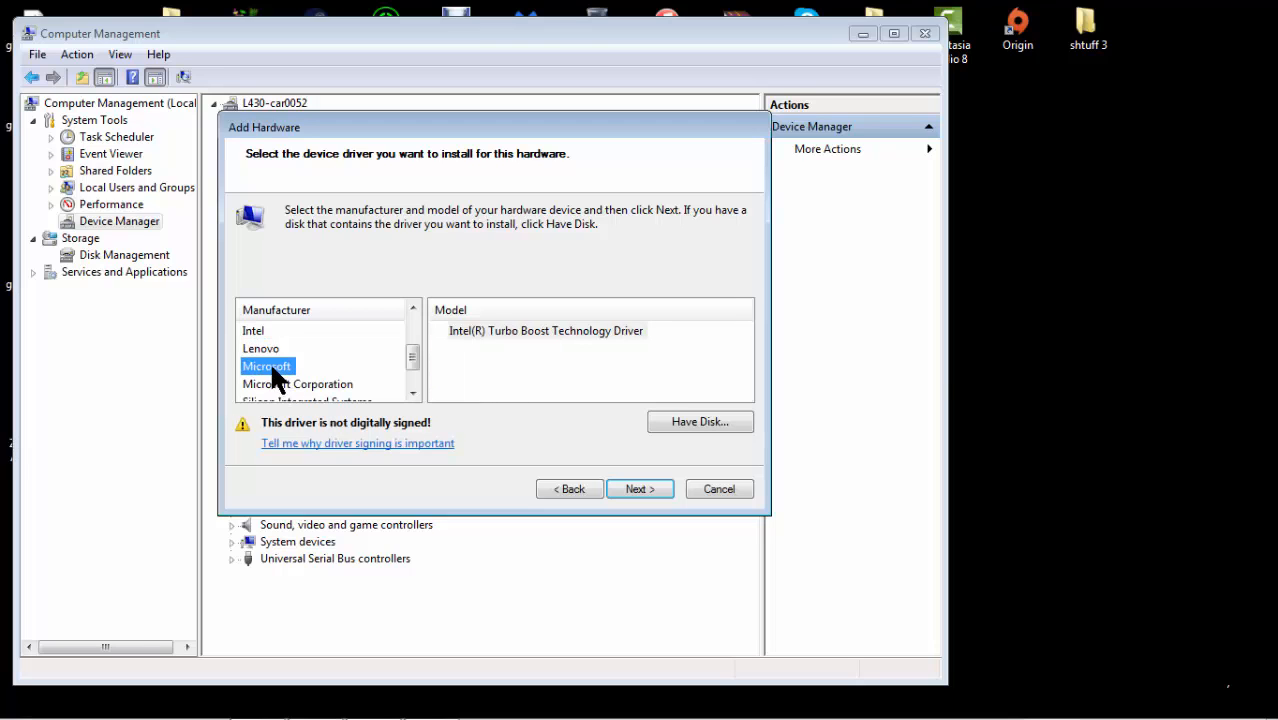
left_click(267, 366)
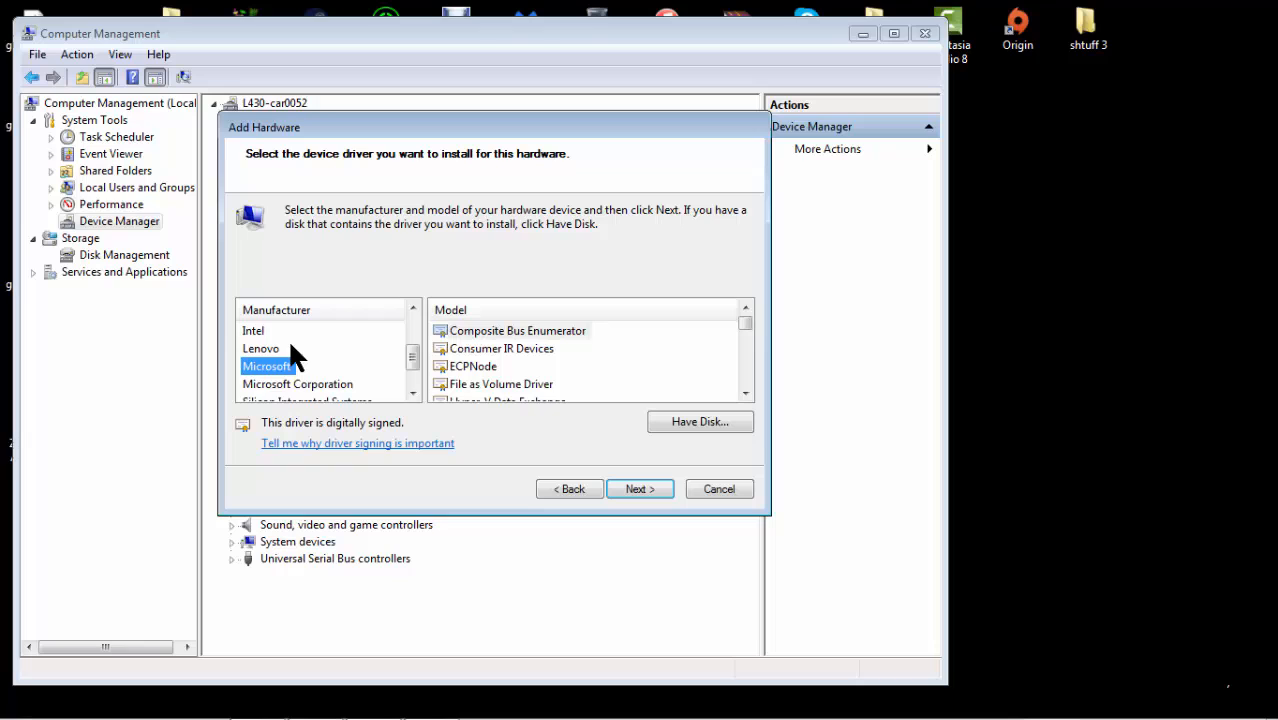
left_click(297, 383)
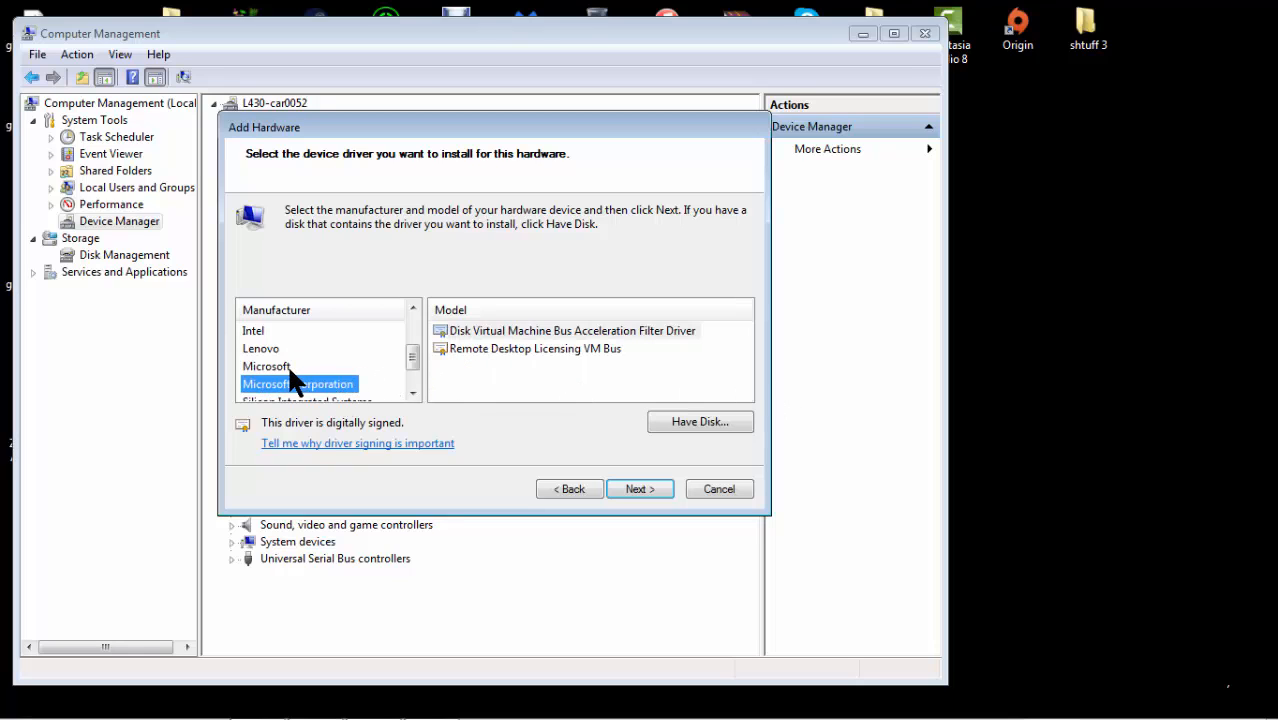
left_click(267, 366)
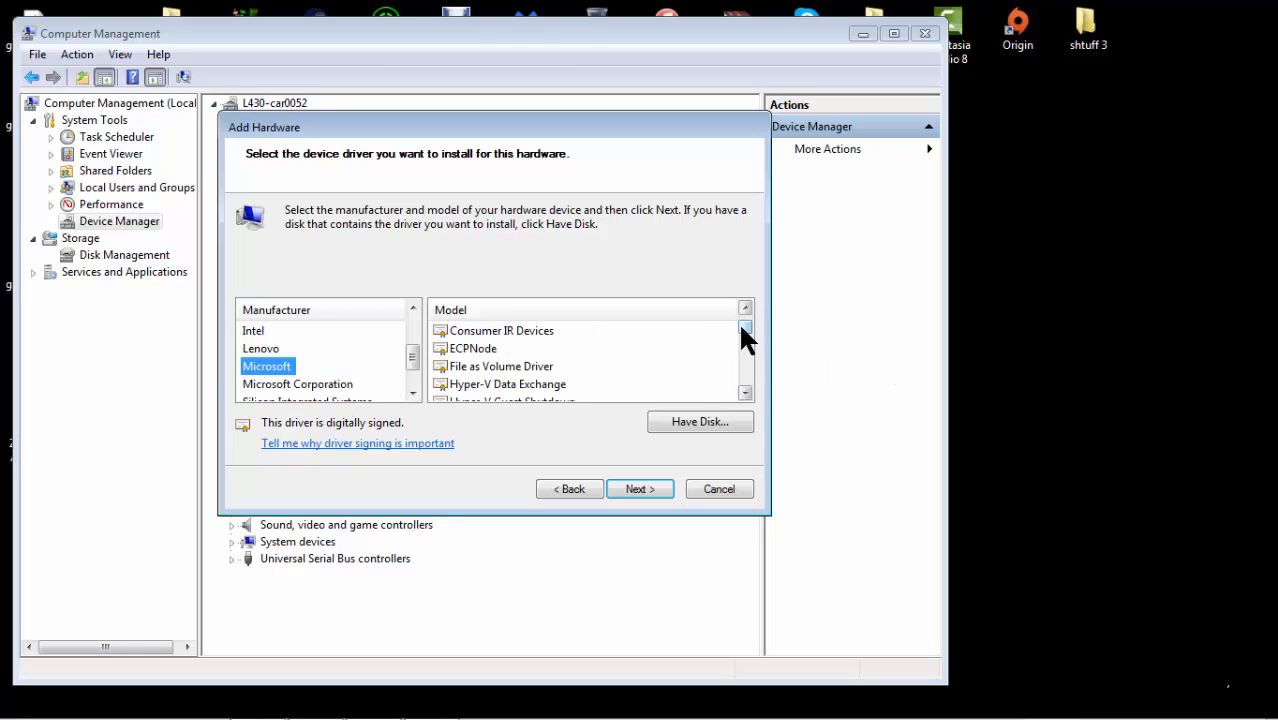
left_click(473, 348)
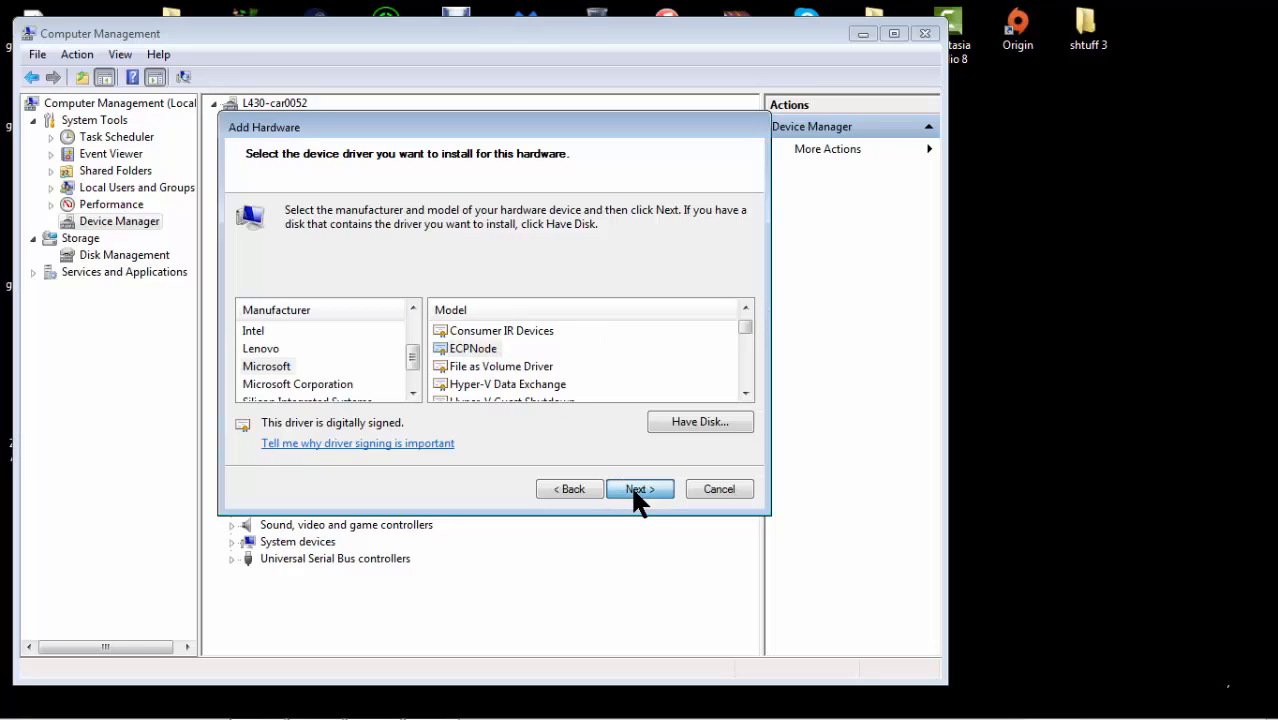
left_click(638, 489)
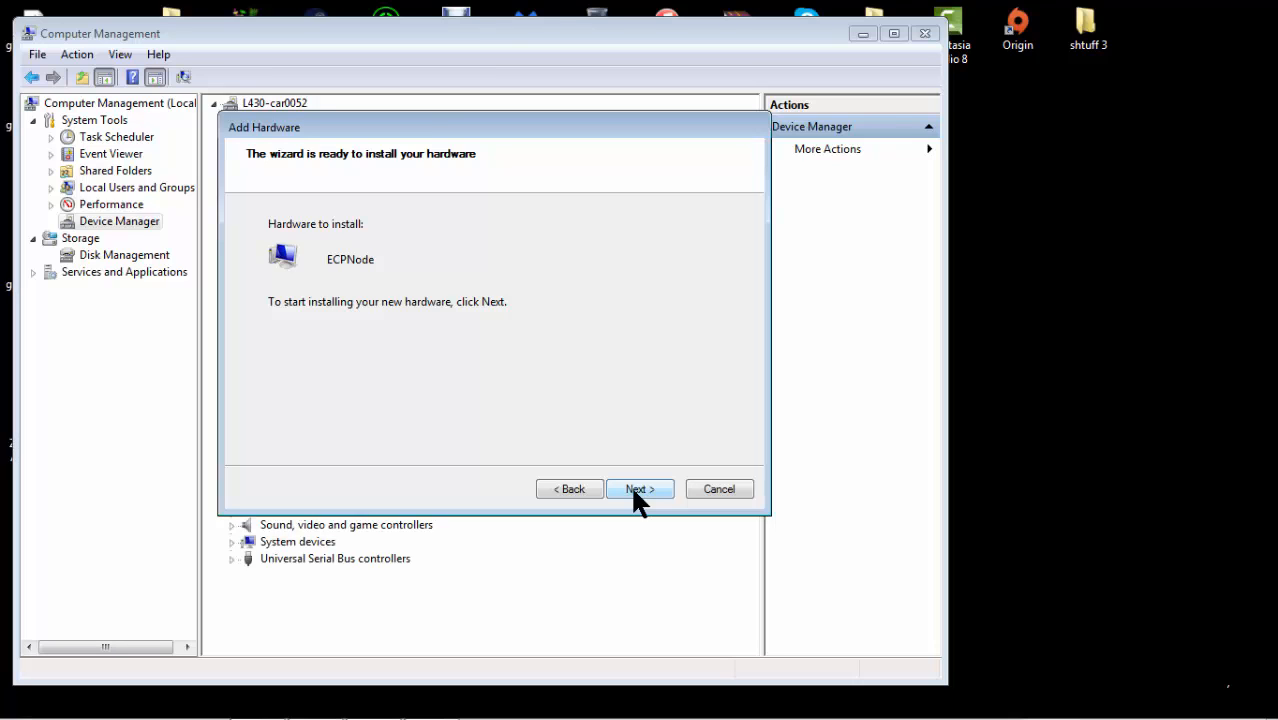
- Install the ECPNode device and dismiss the completed Add Hardware wizard
left_click(639, 489)
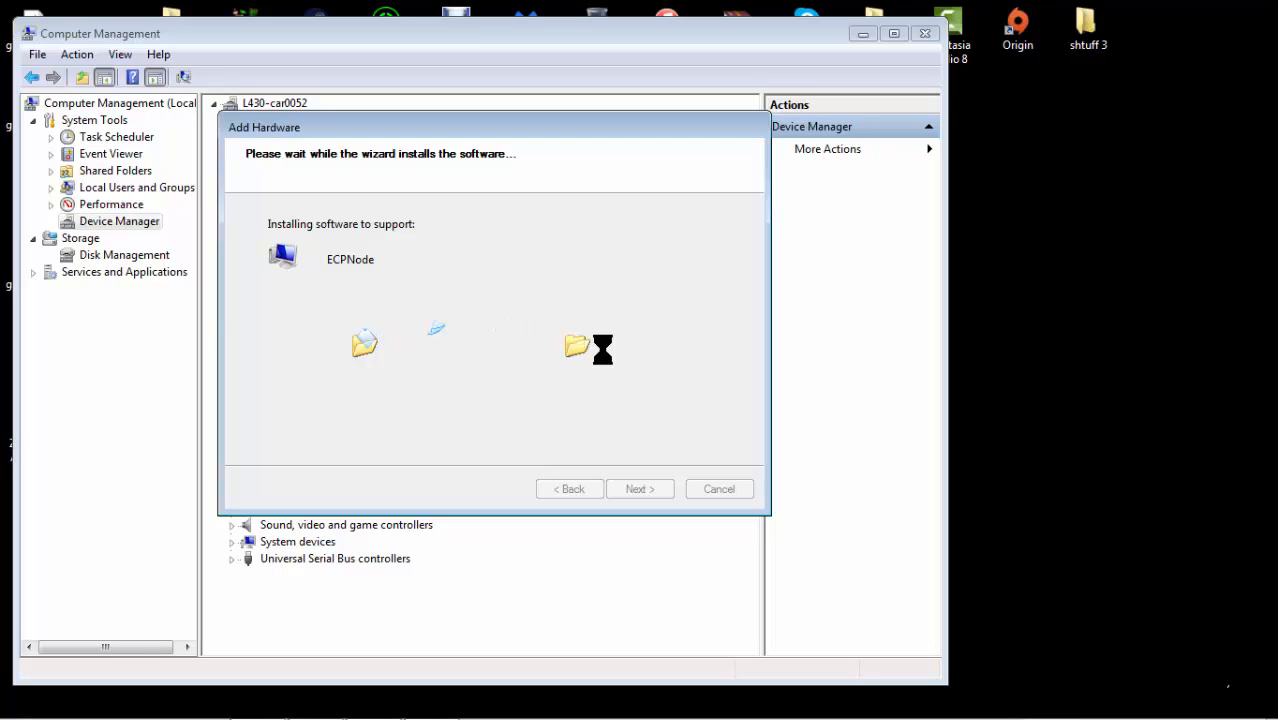
mouse_move(835, 330)
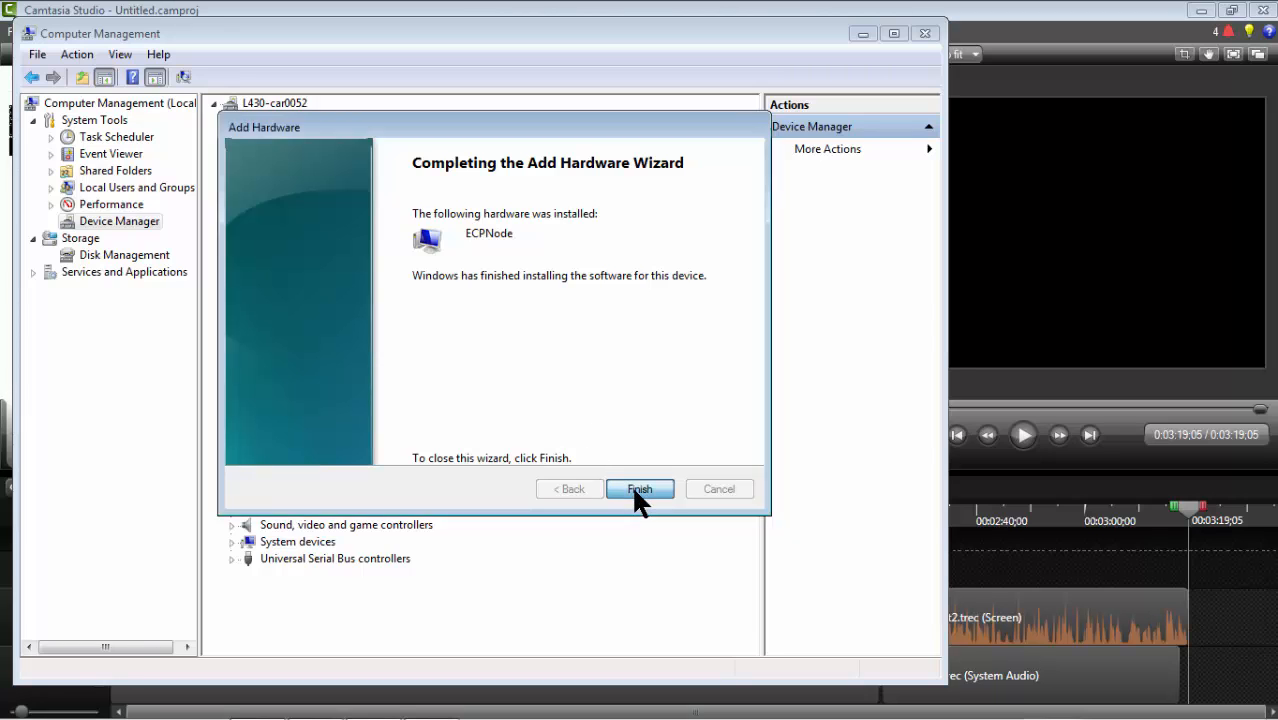
left_click(639, 489)
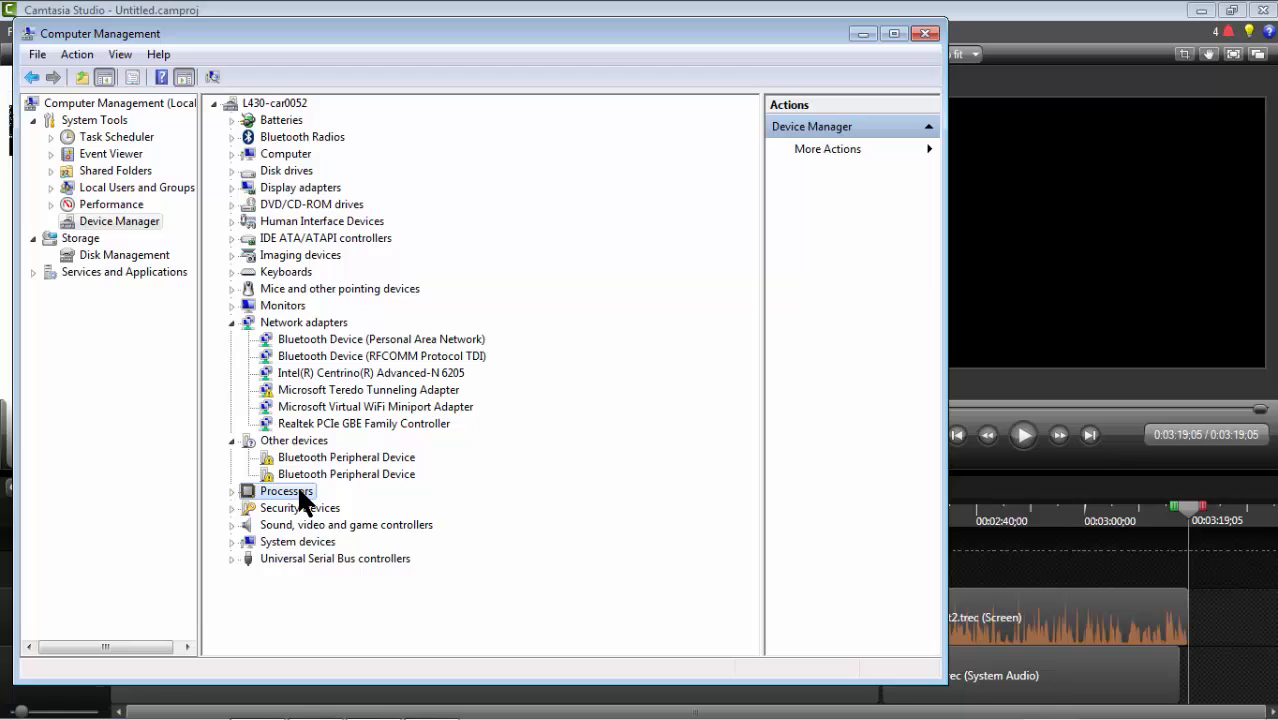
- Close the Computer Management window and bring up the Start menu
right_click(287, 491)
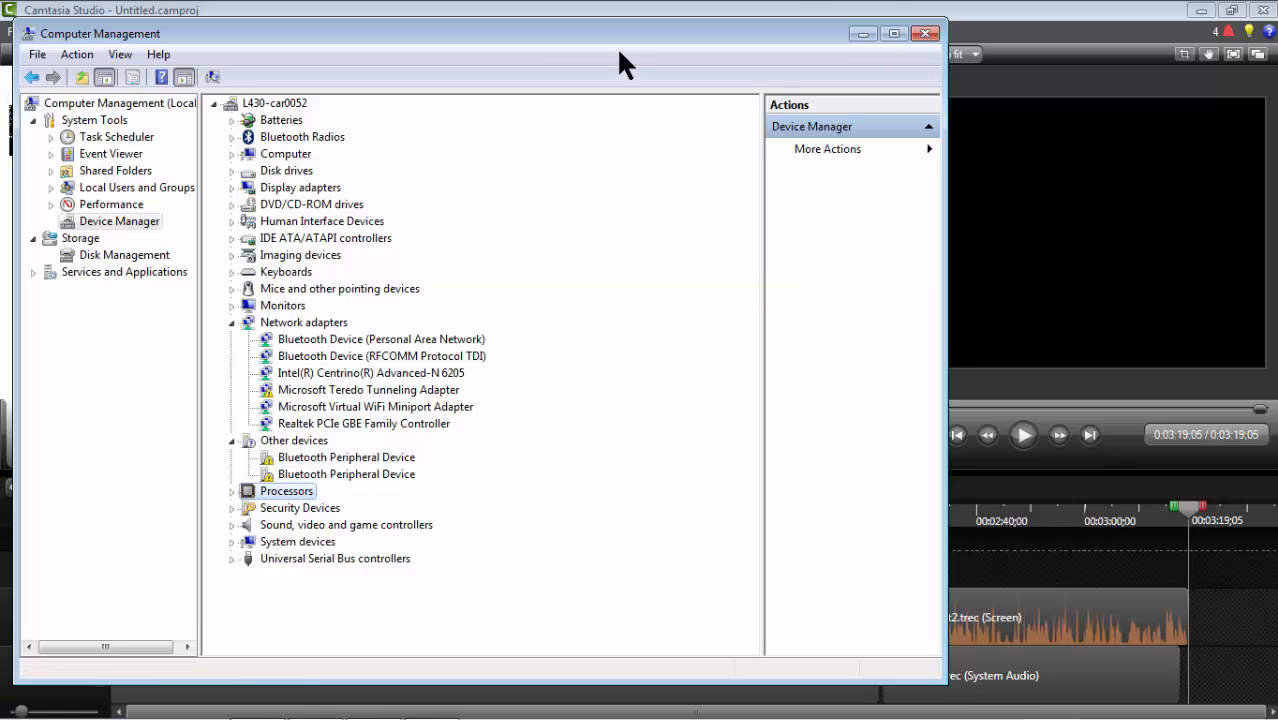
mouse_move(924, 33)
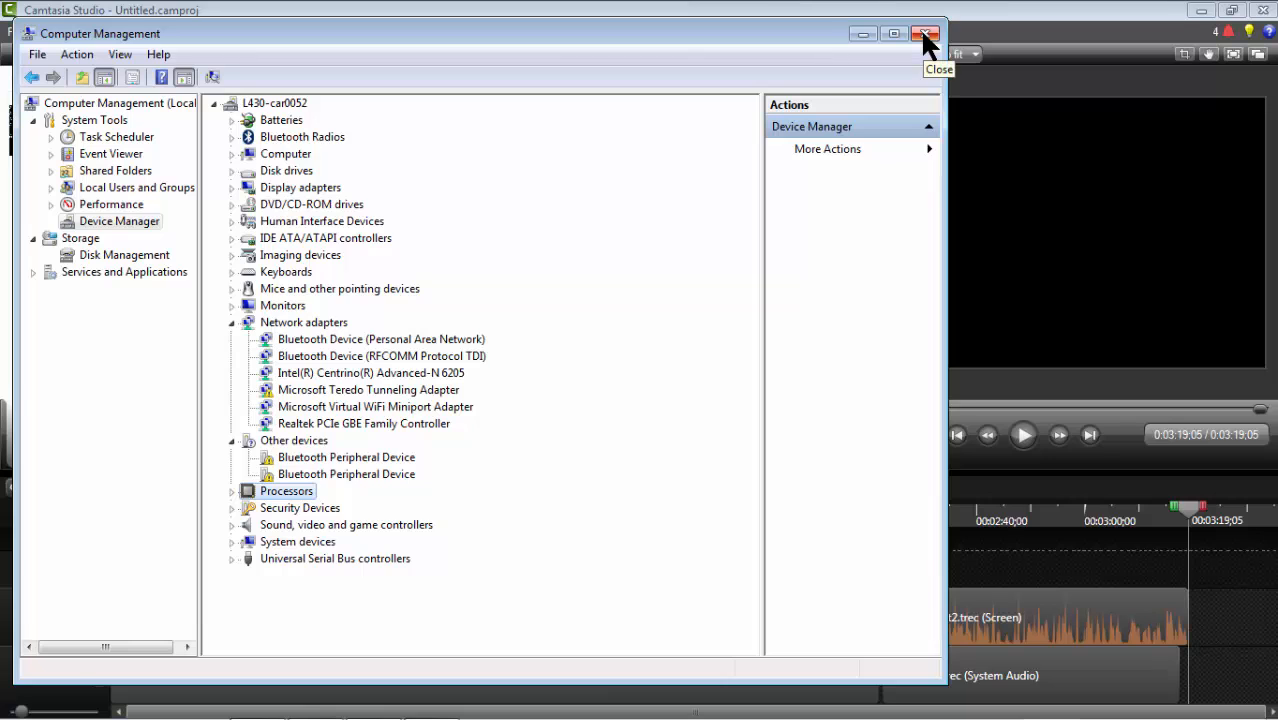
left_click(923, 33)
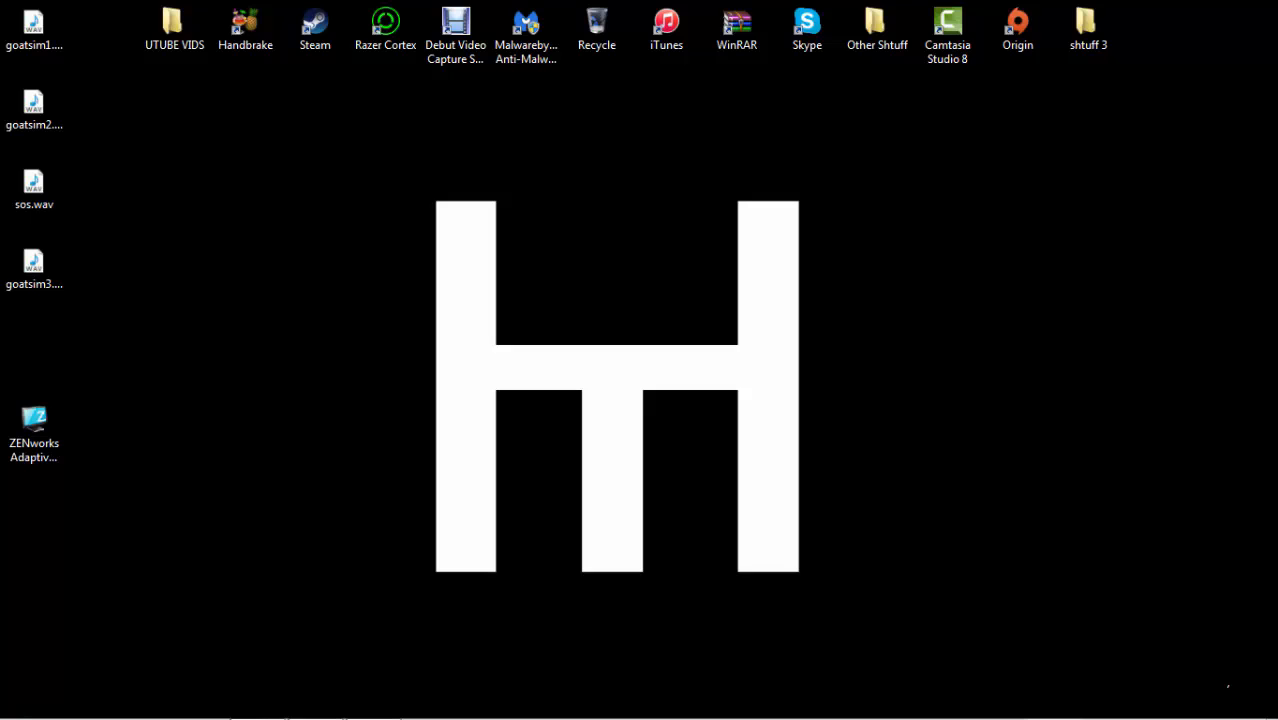
left_click(18, 700)
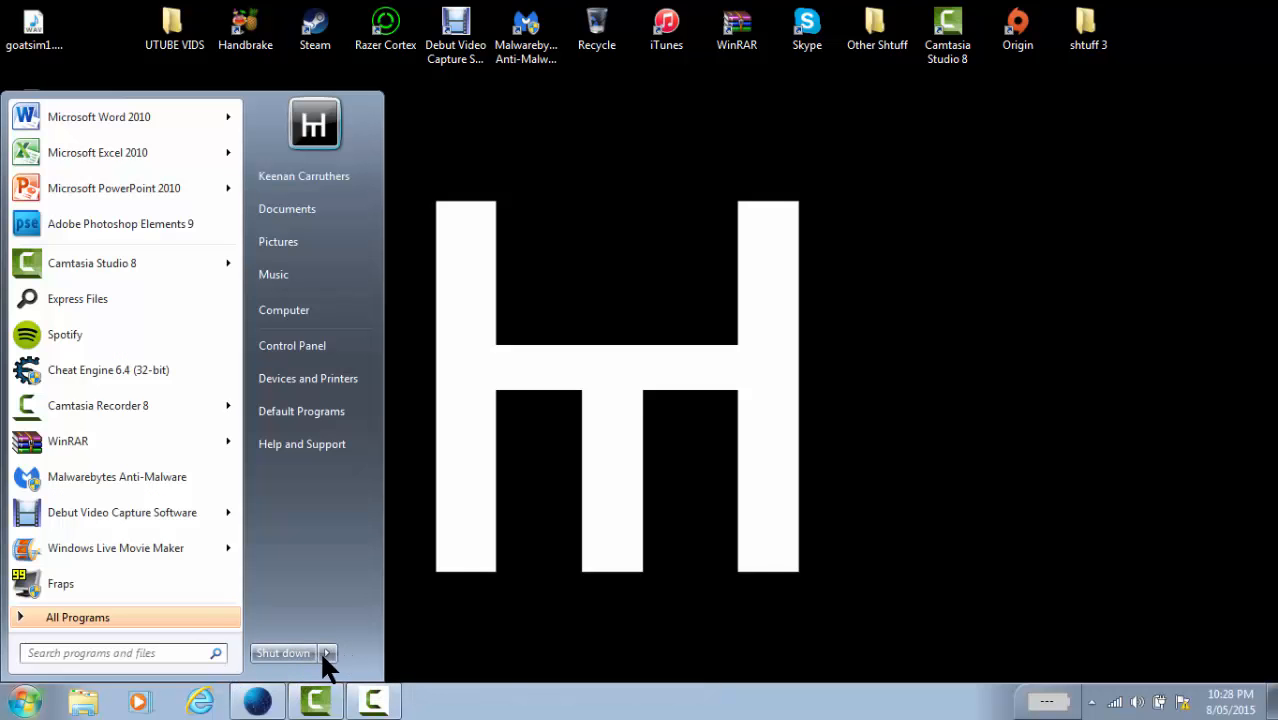